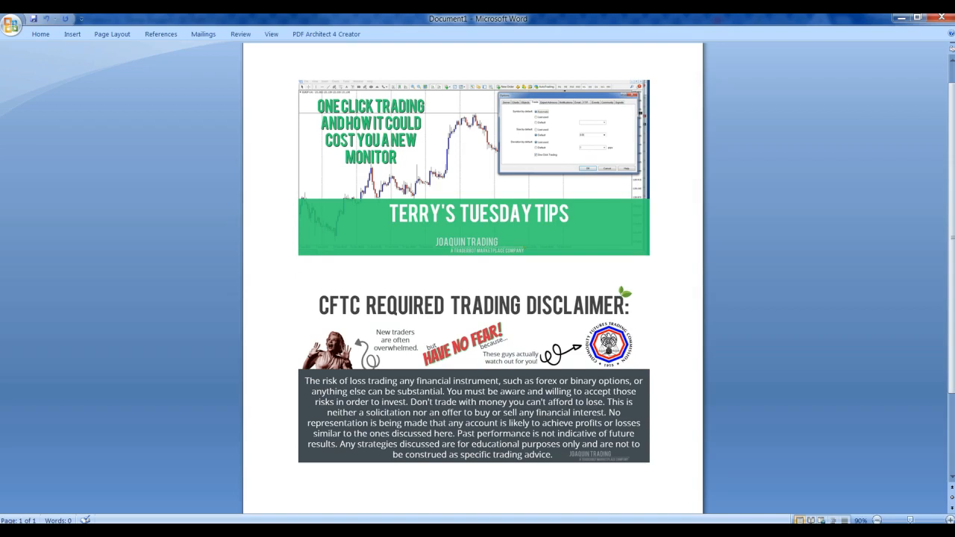
Dismiss the Options dialog and template list, then show the Terminal's Trade tab with the 606.87 USD balance
{"action": "left_click", "coordinate": [298, 268]}
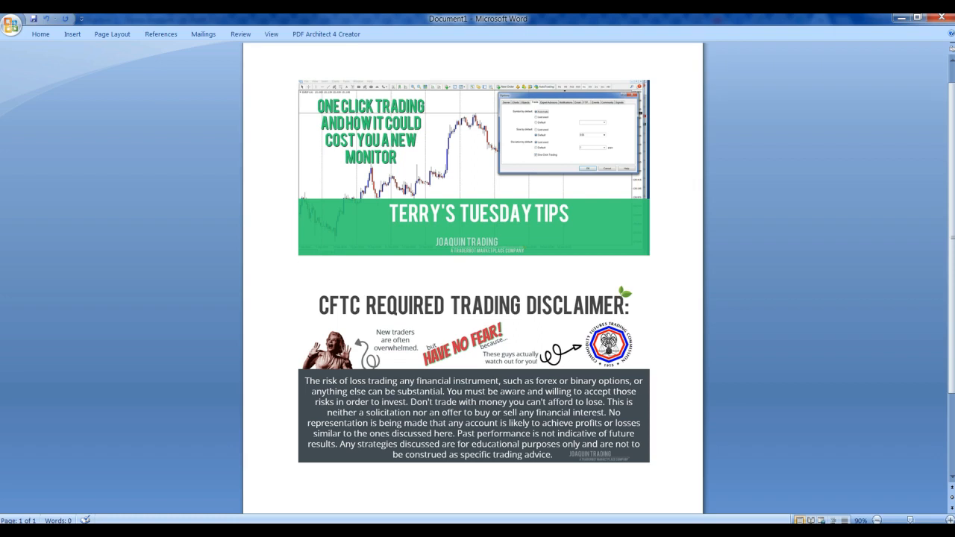
{"action": "left_click", "coordinate": [297, 267]}
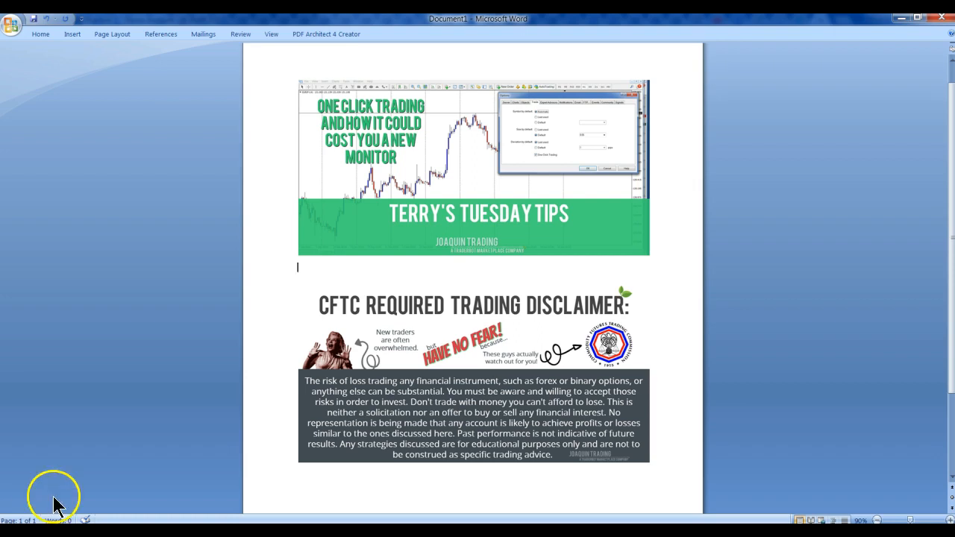
{"action": "mouse_move", "coordinate": [543, 161]}
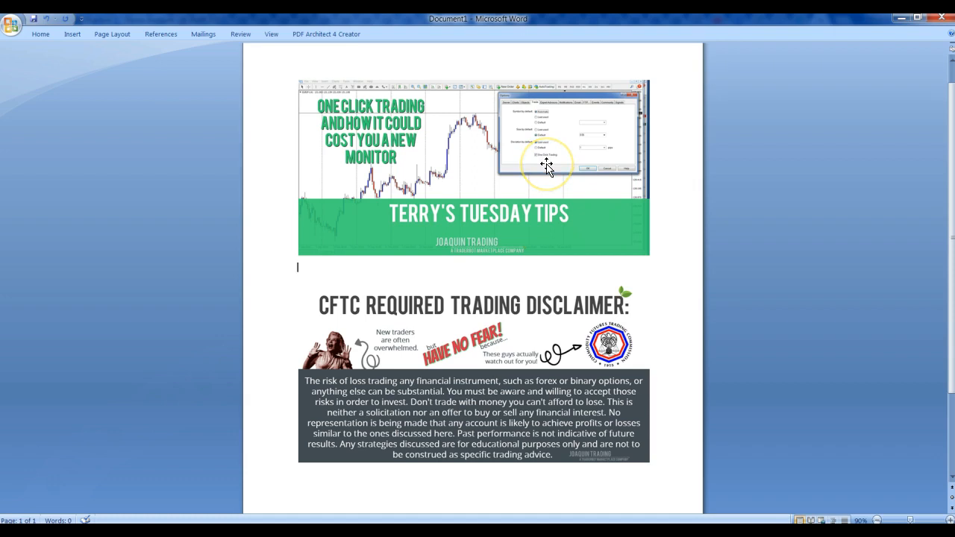
{"action": "mouse_move", "coordinate": [412, 170]}
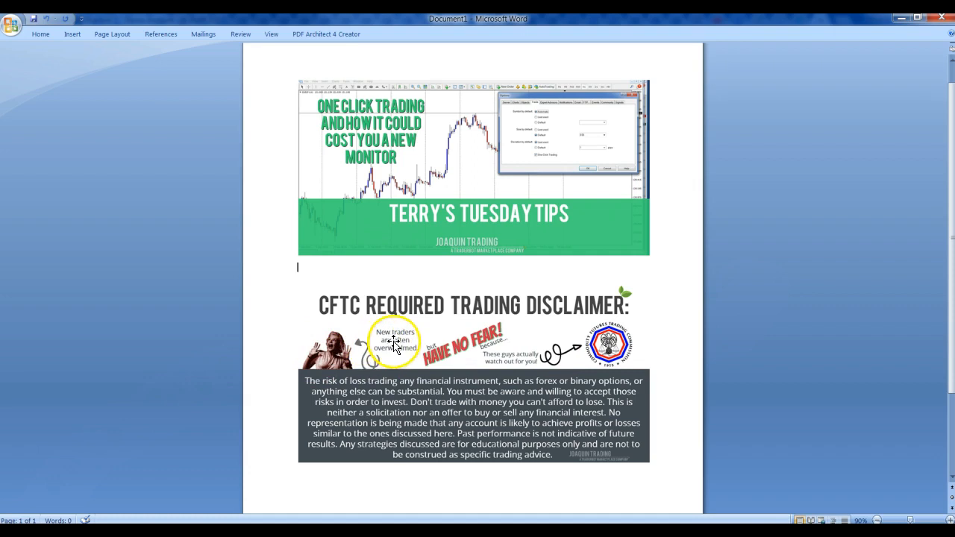
{"action": "mouse_move", "coordinate": [666, 364]}
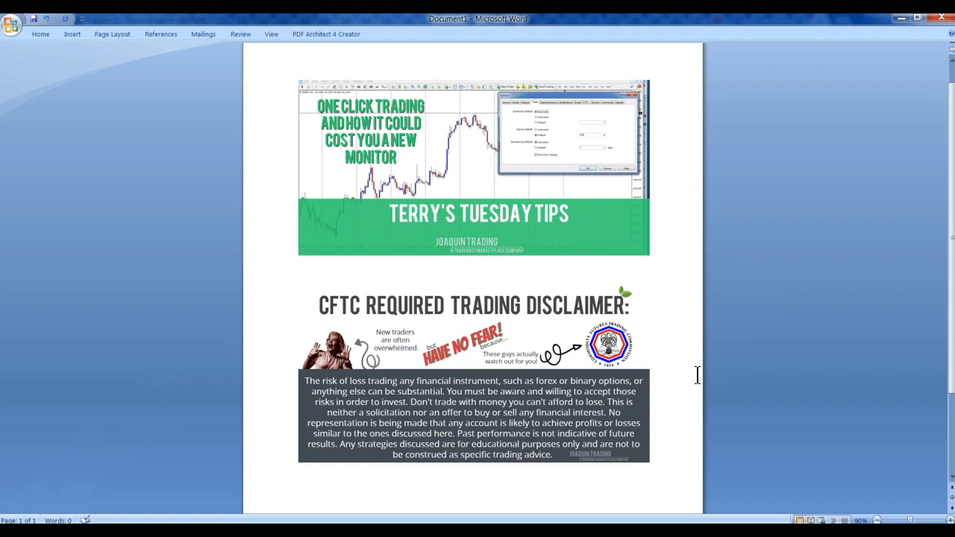
{"action": "left_click", "coordinate": [298, 267]}
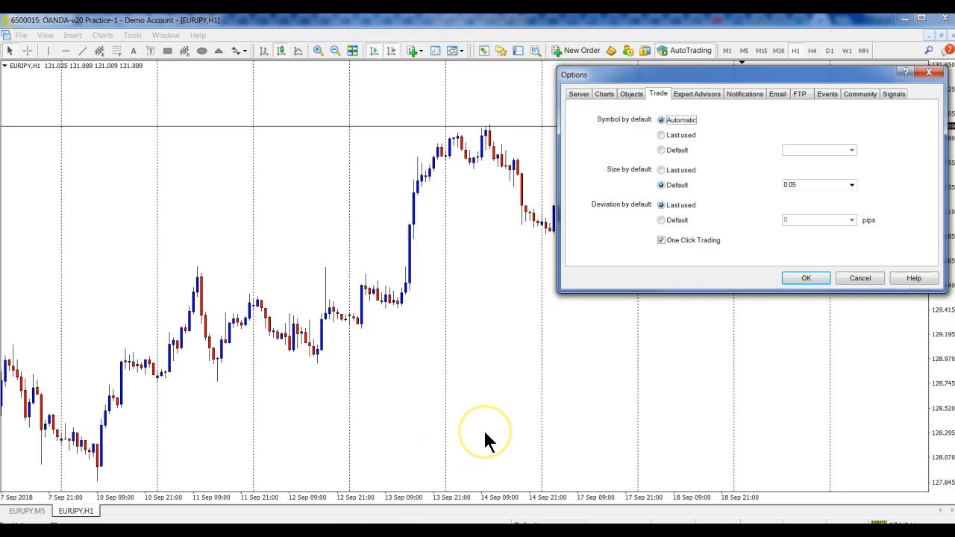
{"action": "mouse_move", "coordinate": [582, 343]}
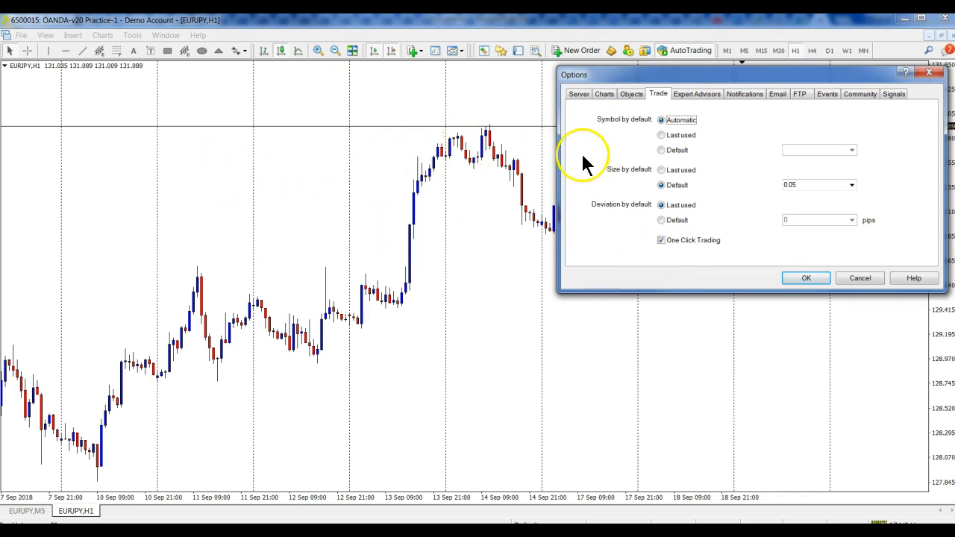
{"action": "mouse_move", "coordinate": [230, 291]}
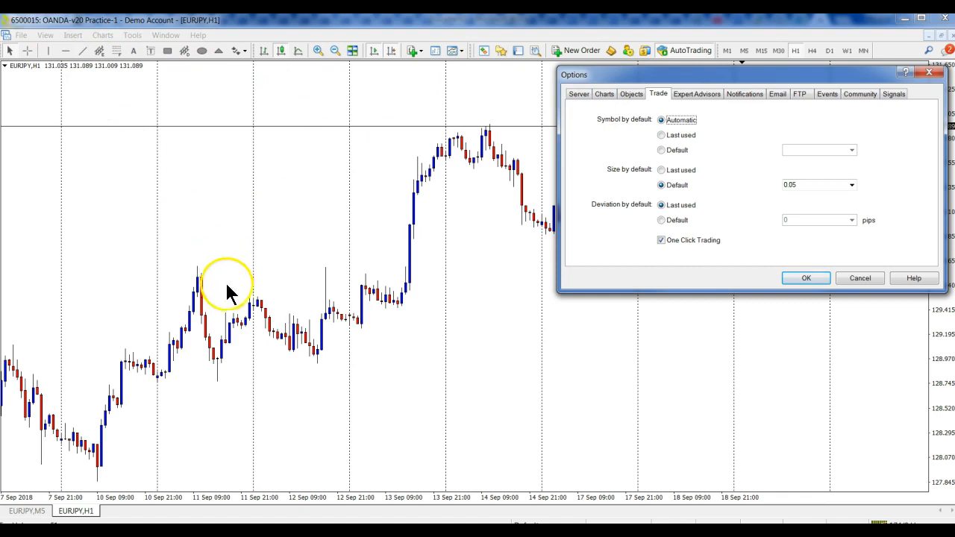
{"action": "mouse_move", "coordinate": [464, 57]}
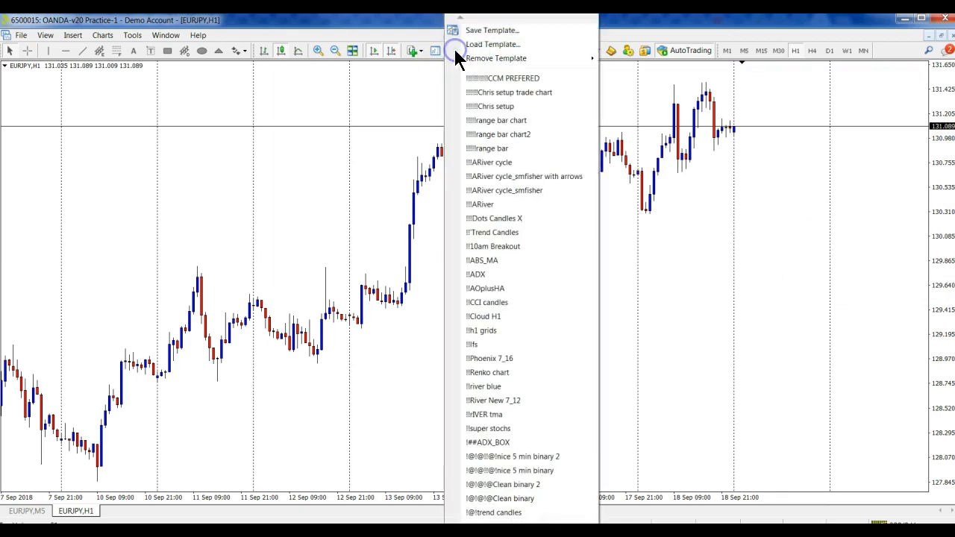
{"action": "left_click", "coordinate": [493, 44]}
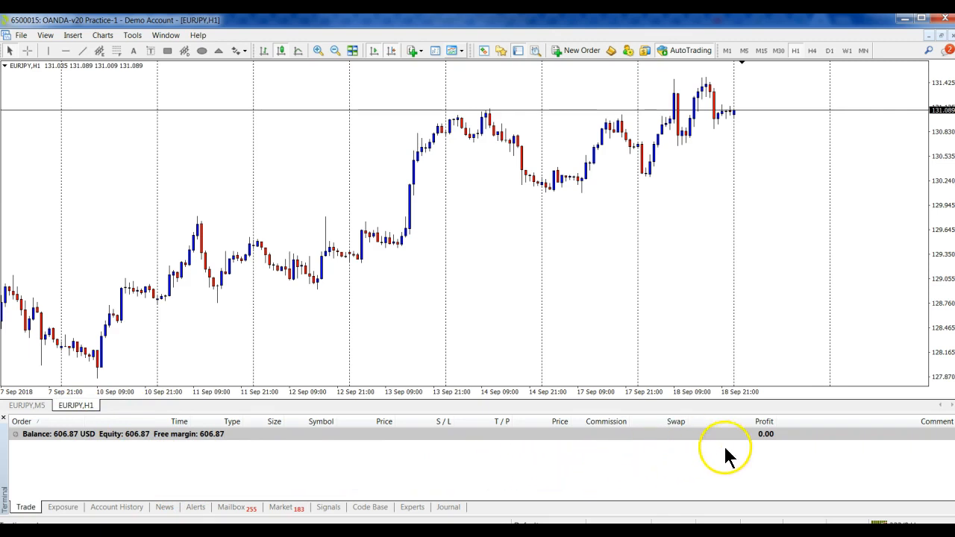
{"action": "mouse_move", "coordinate": [707, 440]}
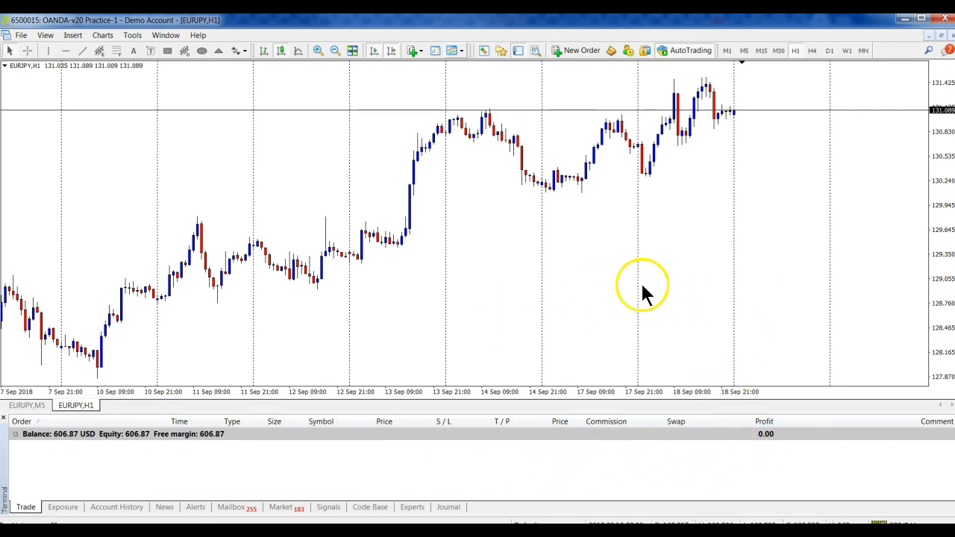
{"action": "mouse_move", "coordinate": [615, 316]}
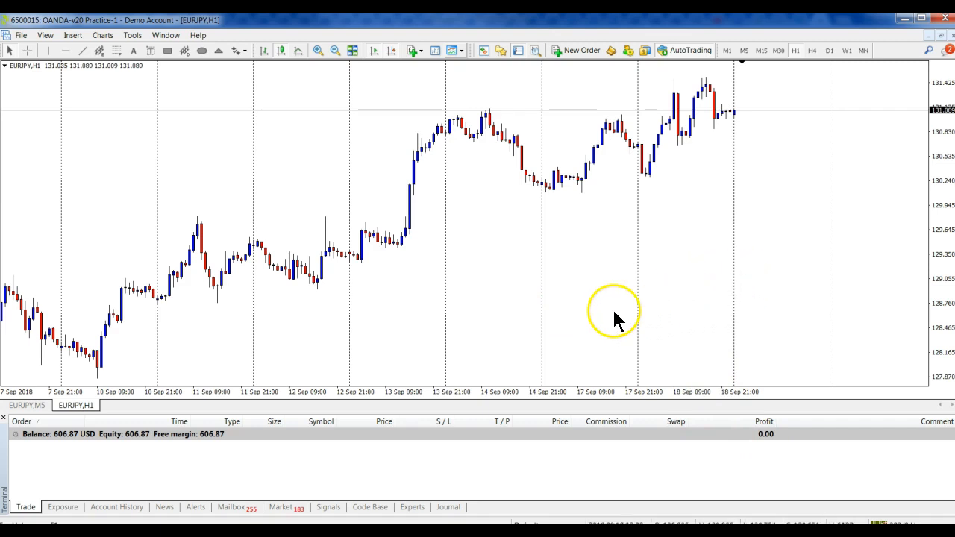
{"action": "mouse_move", "coordinate": [489, 224]}
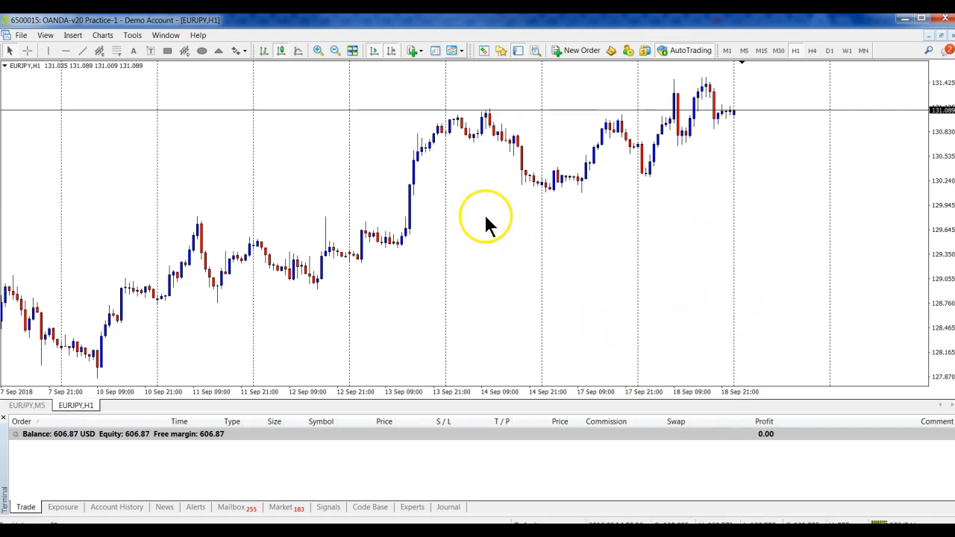
{"action": "mouse_move", "coordinate": [530, 187]}
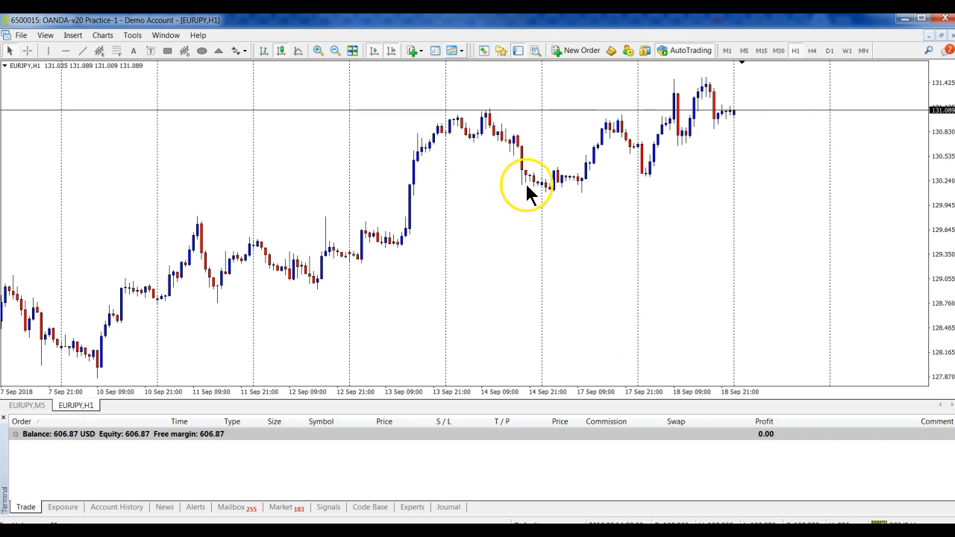
{"action": "mouse_move", "coordinate": [685, 207]}
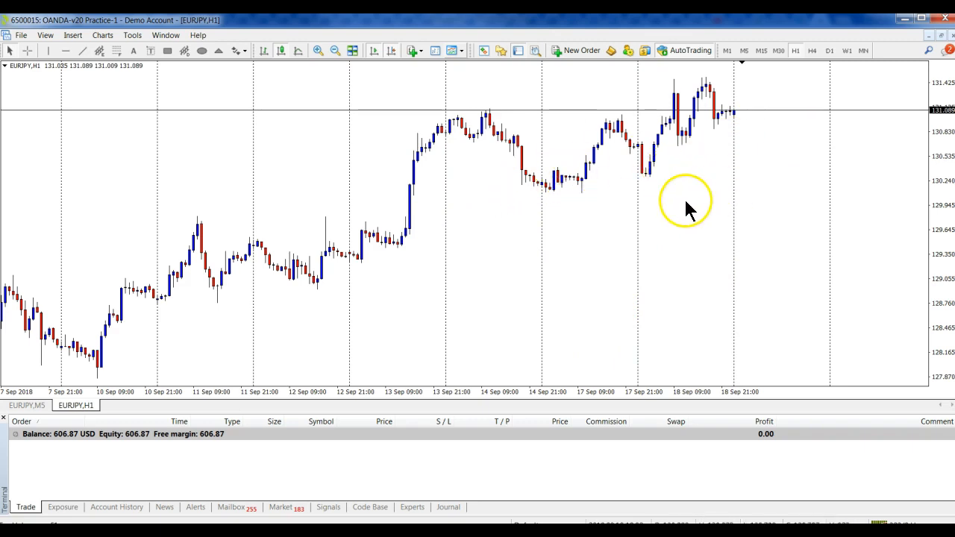
{"action": "mouse_move", "coordinate": [230, 180]}
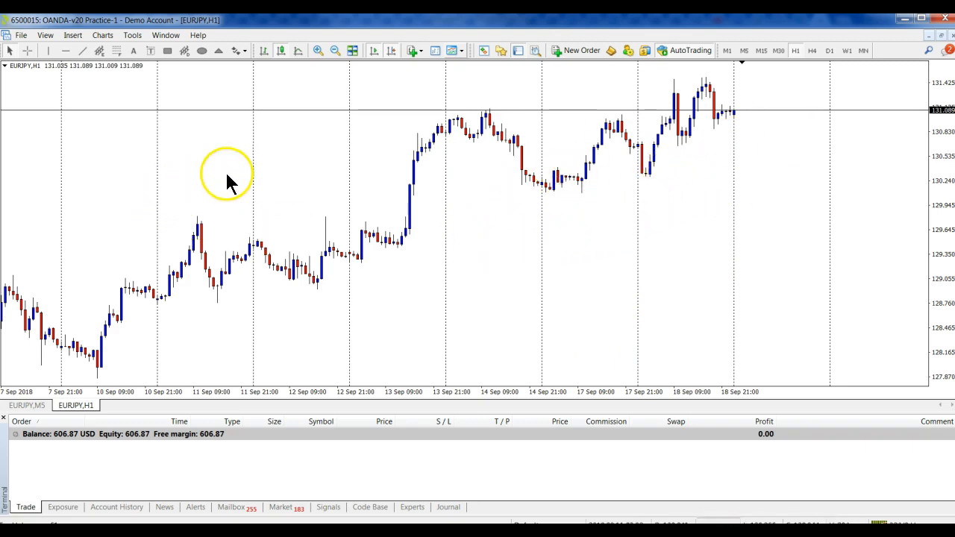
{"action": "mouse_move", "coordinate": [582, 291]}
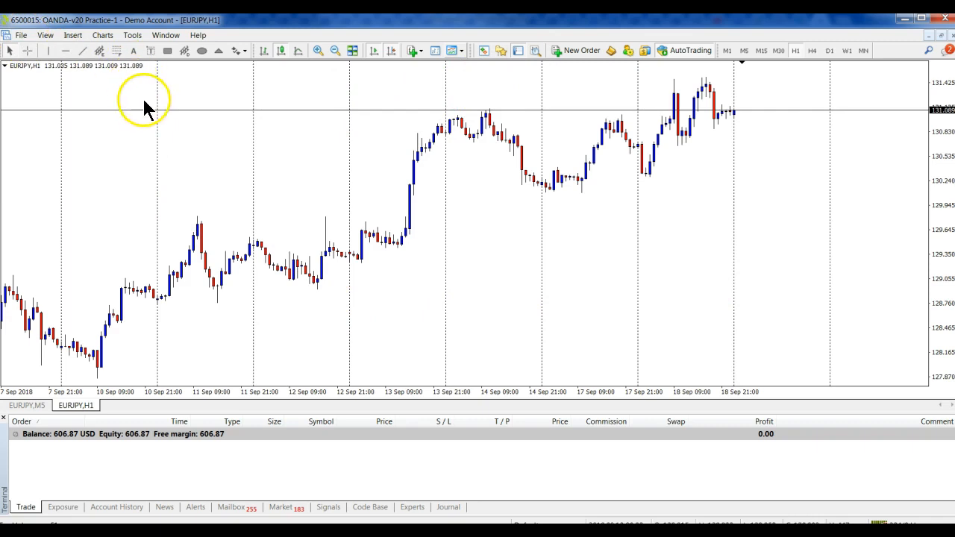
{"action": "mouse_move", "coordinate": [756, 125]}
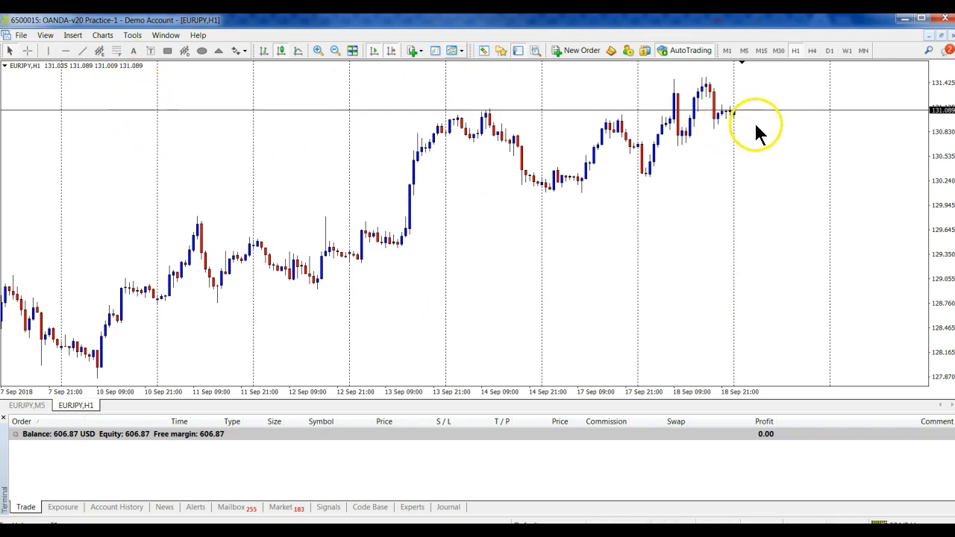
{"action": "right_click", "coordinate": [758, 123]}
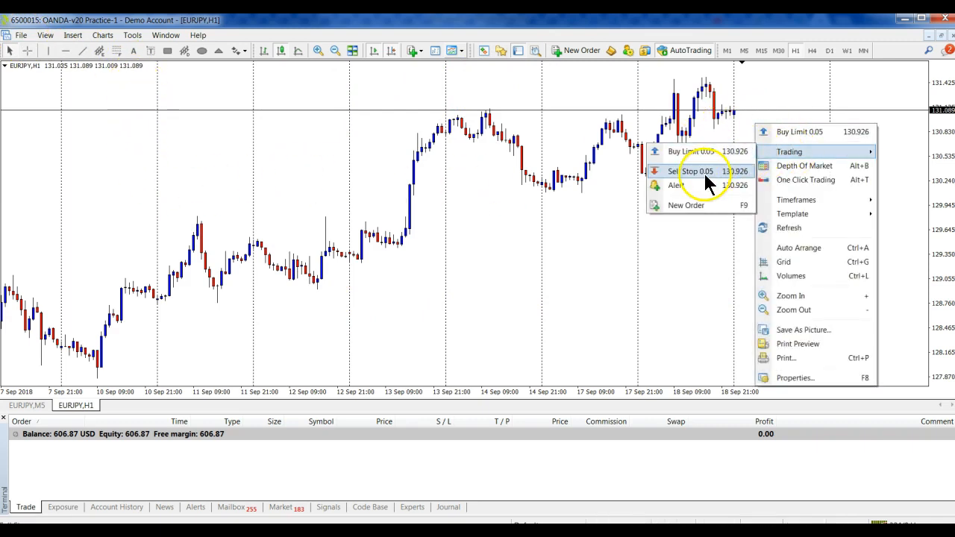
{"action": "left_click", "coordinate": [695, 170]}
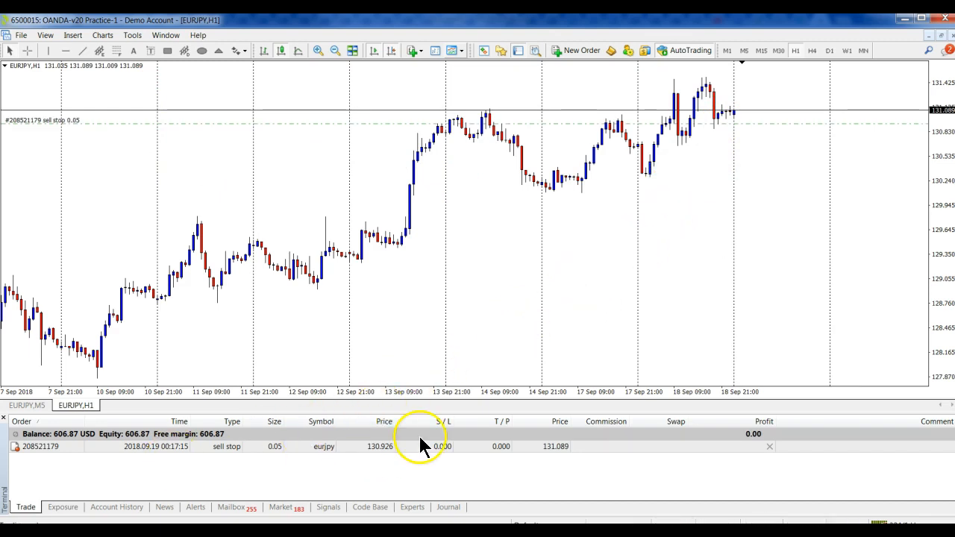
{"action": "mouse_move", "coordinate": [794, 131]}
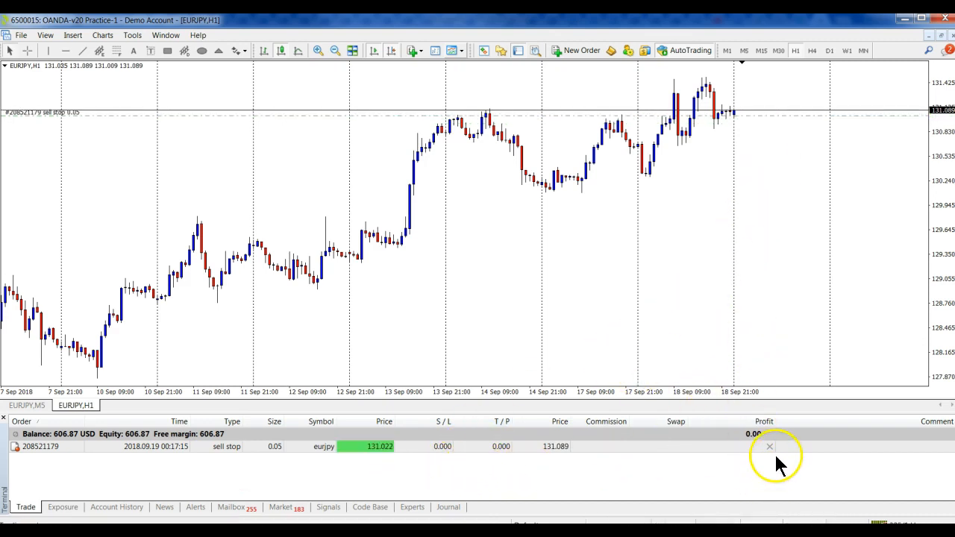
{"action": "mouse_move", "coordinate": [770, 447]}
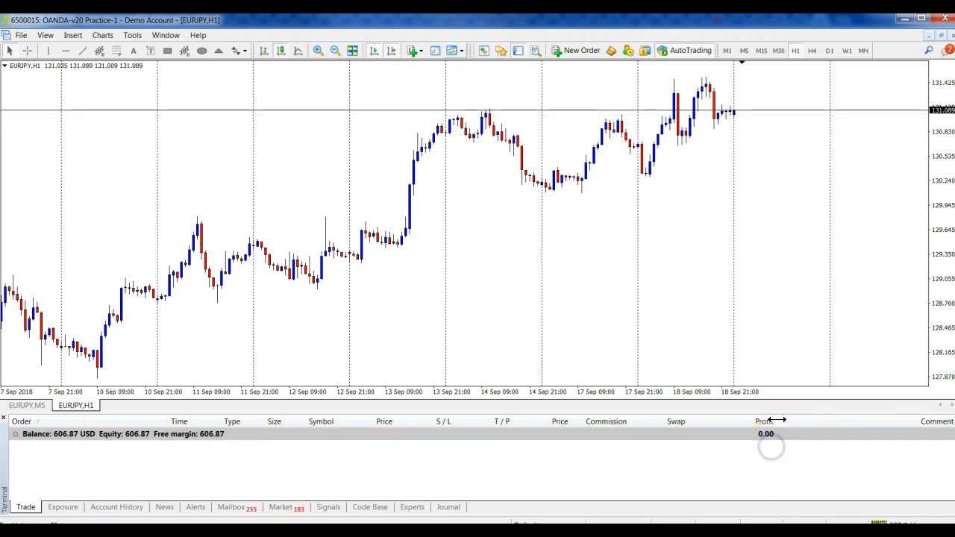
{"action": "mouse_move", "coordinate": [493, 231]}
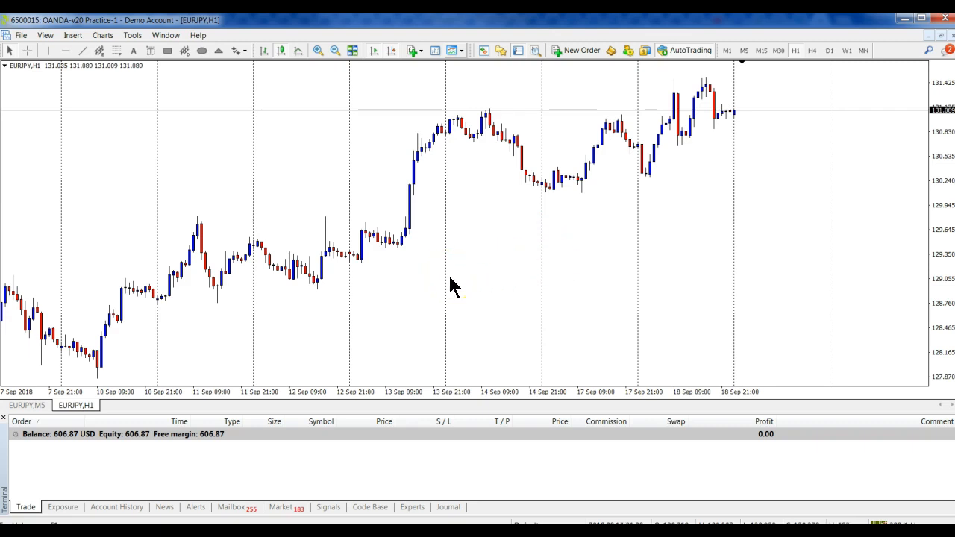
{"action": "mouse_move", "coordinate": [474, 290]}
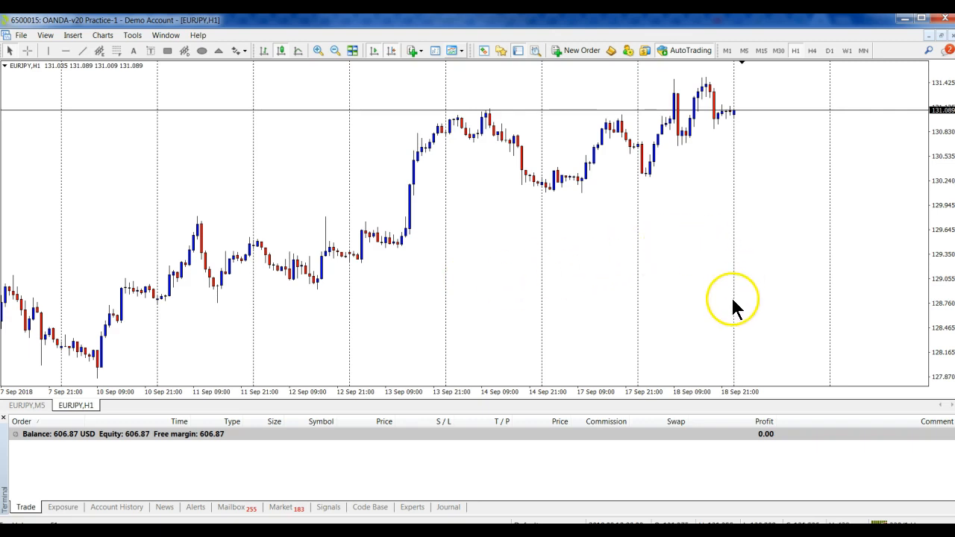
{"action": "mouse_move", "coordinate": [141, 142]}
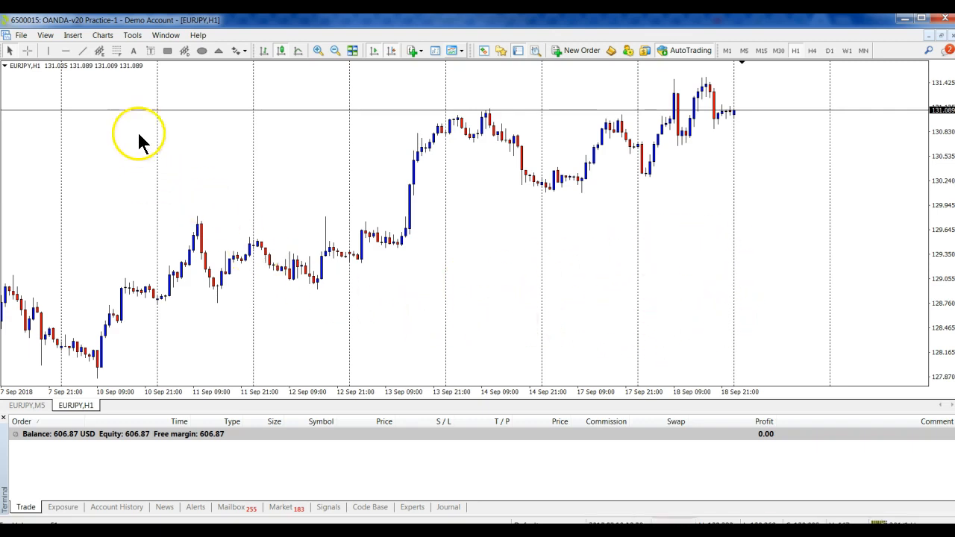
{"action": "mouse_move", "coordinate": [315, 212]}
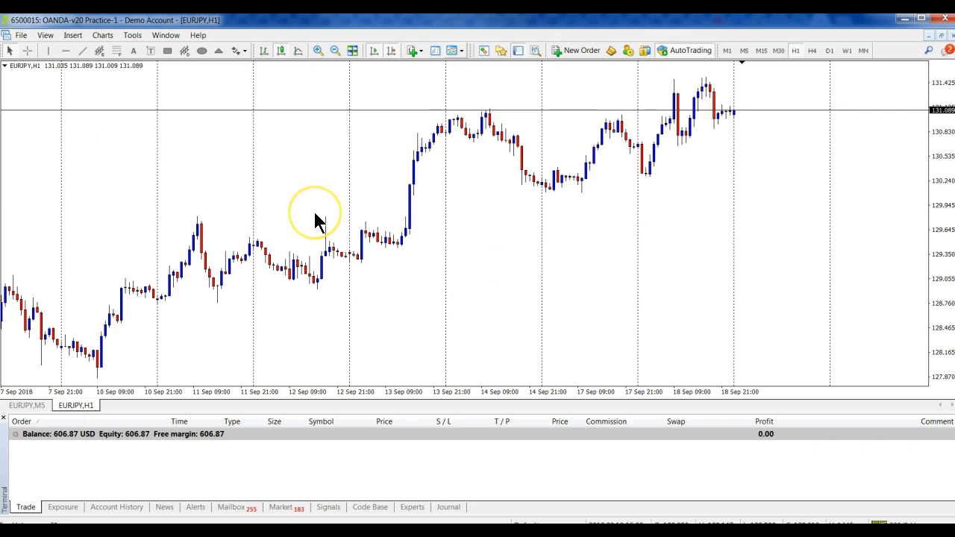
{"action": "mouse_move", "coordinate": [227, 143]}
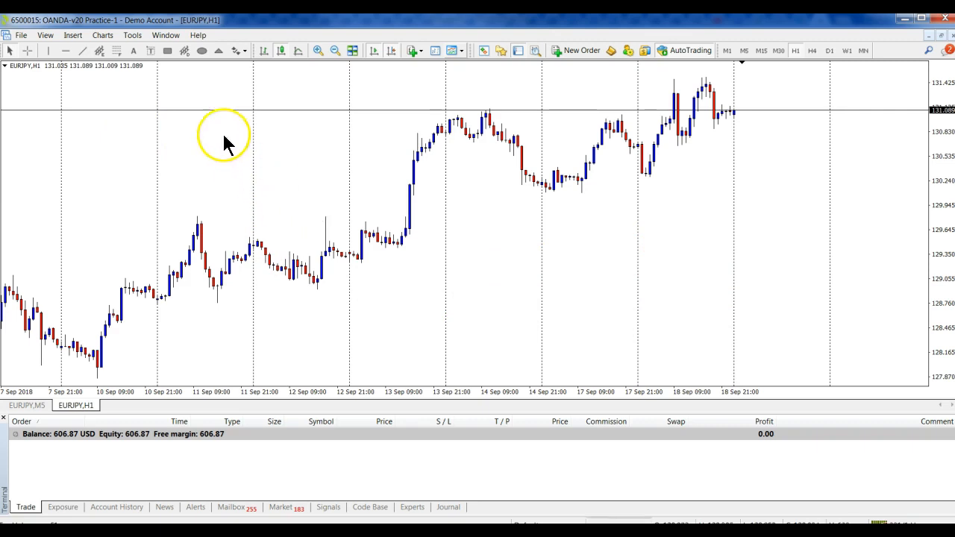
Uncheck One Click Trading in Tools > Options > Trade and confirm with OK
{"action": "left_click", "coordinate": [131, 36]}
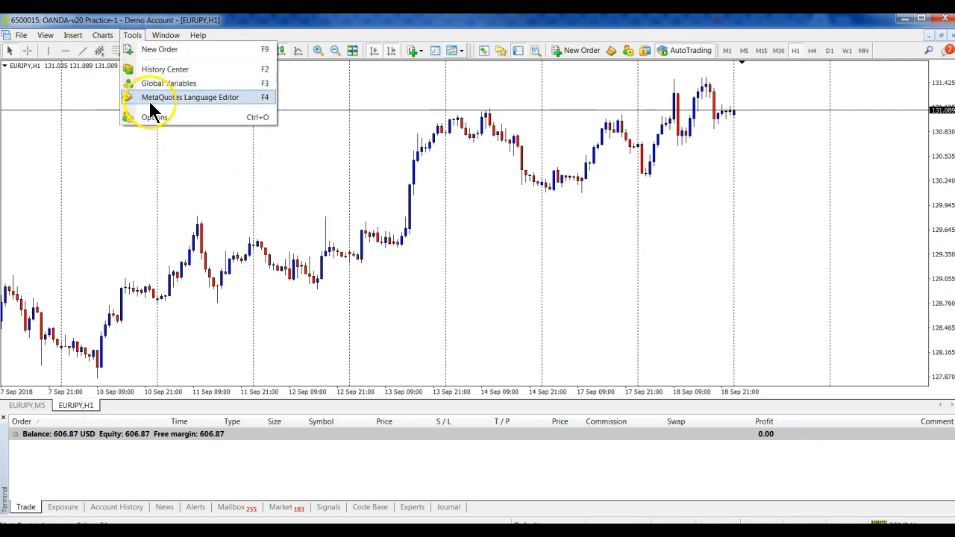
{"action": "left_click", "coordinate": [156, 117]}
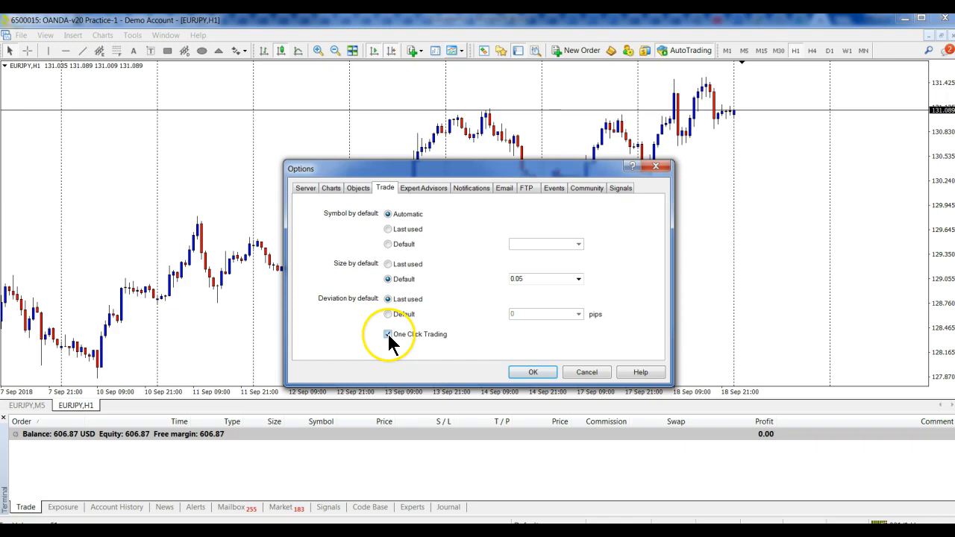
{"action": "left_click", "coordinate": [388, 334]}
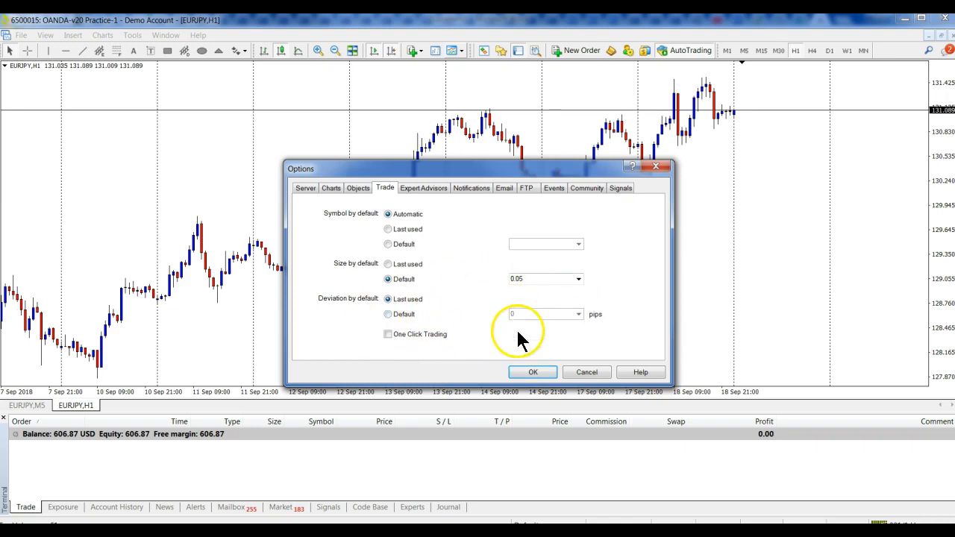
{"action": "left_click", "coordinate": [533, 372]}
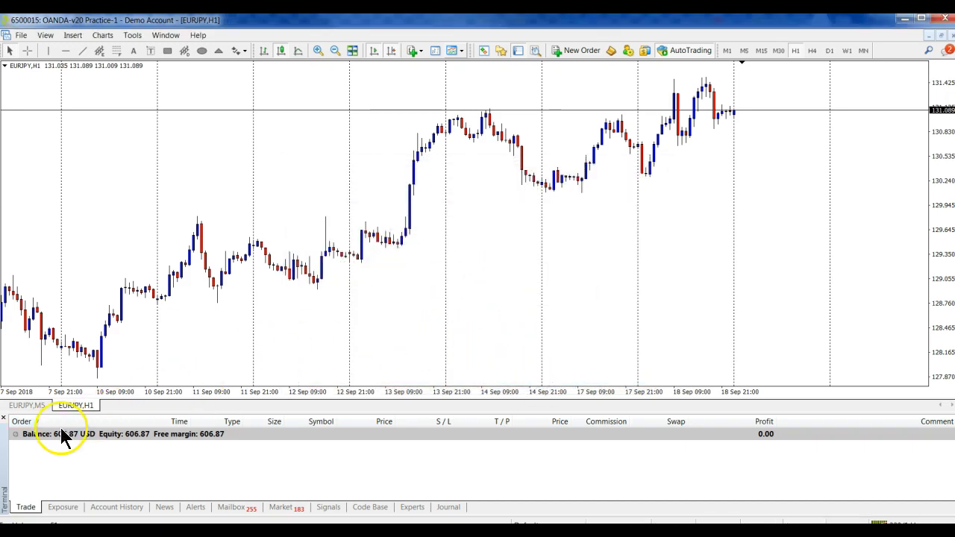
{"action": "mouse_move", "coordinate": [75, 445]}
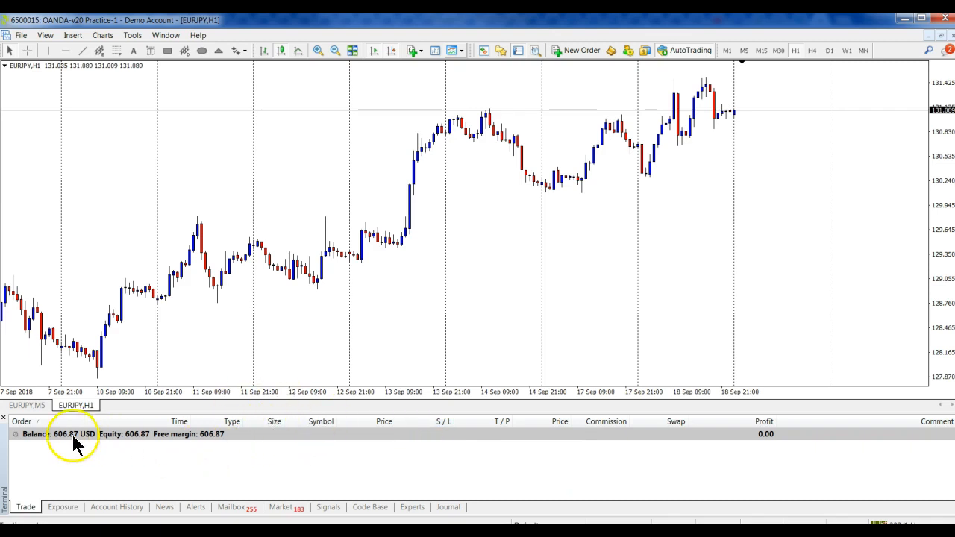
{"action": "mouse_move", "coordinate": [8, 418]}
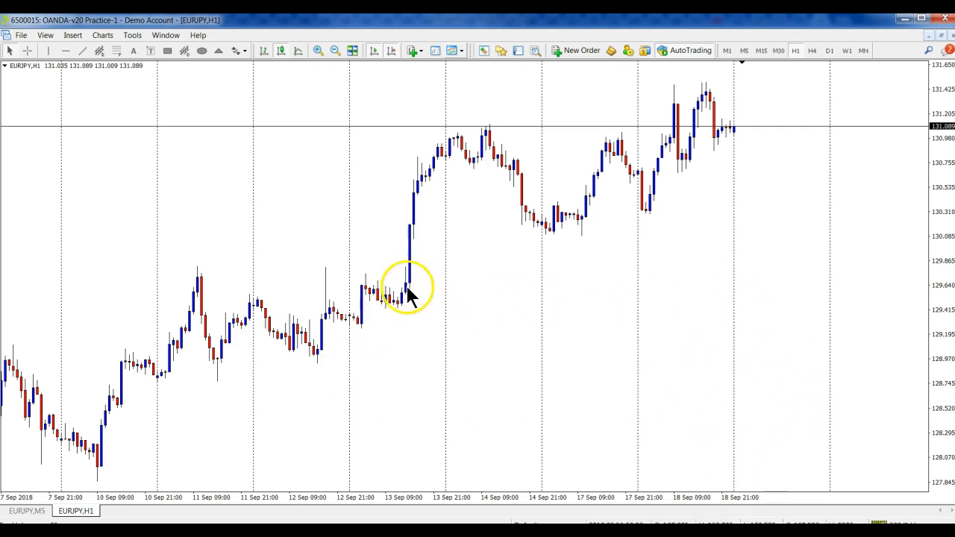
{"action": "mouse_move", "coordinate": [666, 306]}
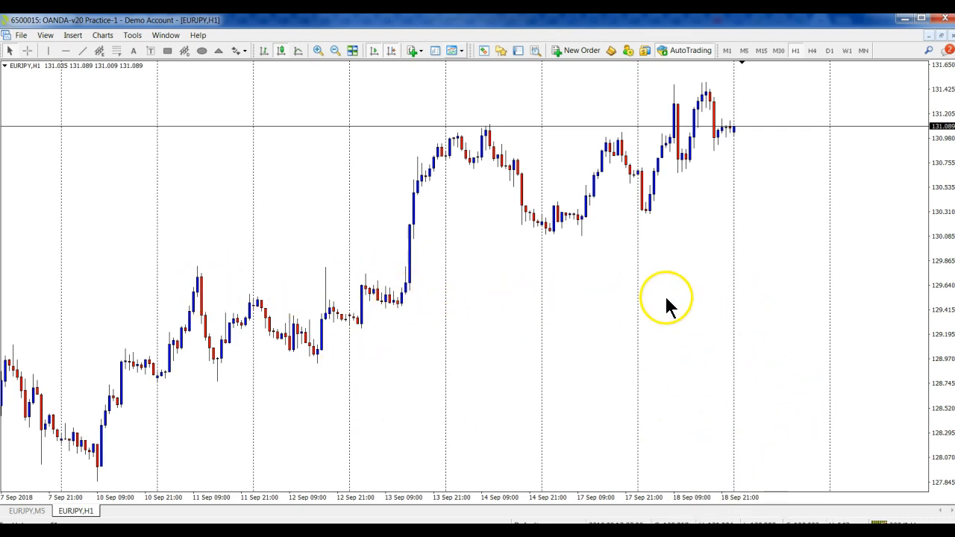
{"action": "mouse_move", "coordinate": [609, 306]}
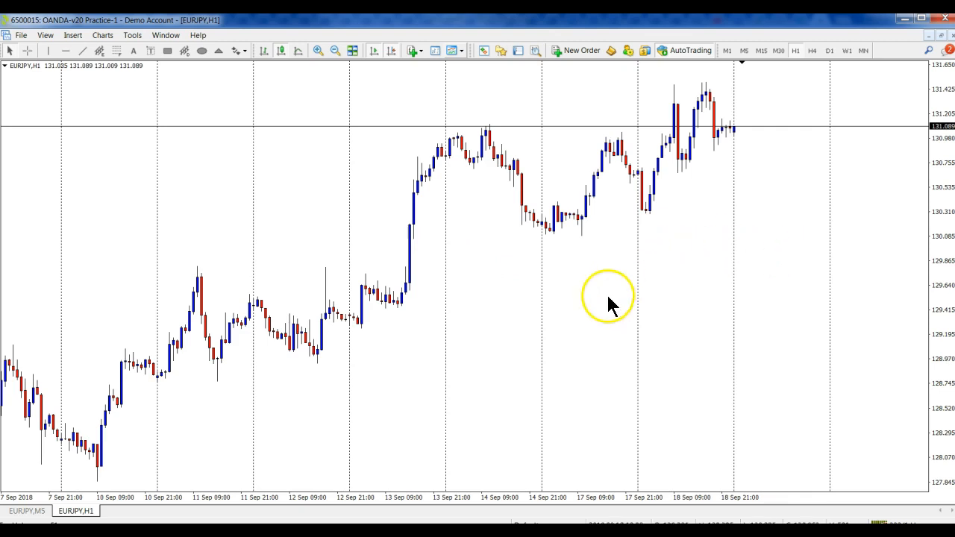
{"action": "mouse_move", "coordinate": [430, 355]}
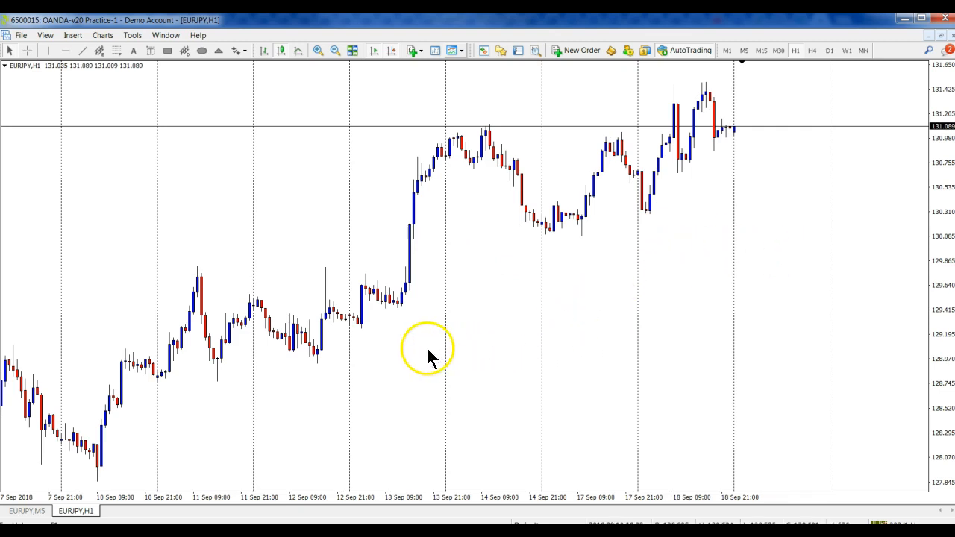
{"action": "mouse_move", "coordinate": [127, 42]}
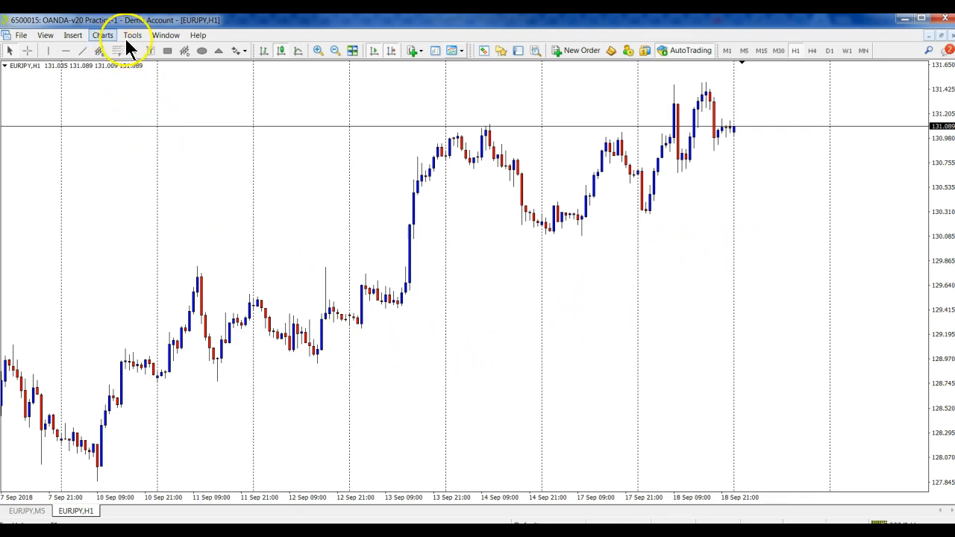
{"action": "left_click", "coordinate": [131, 35]}
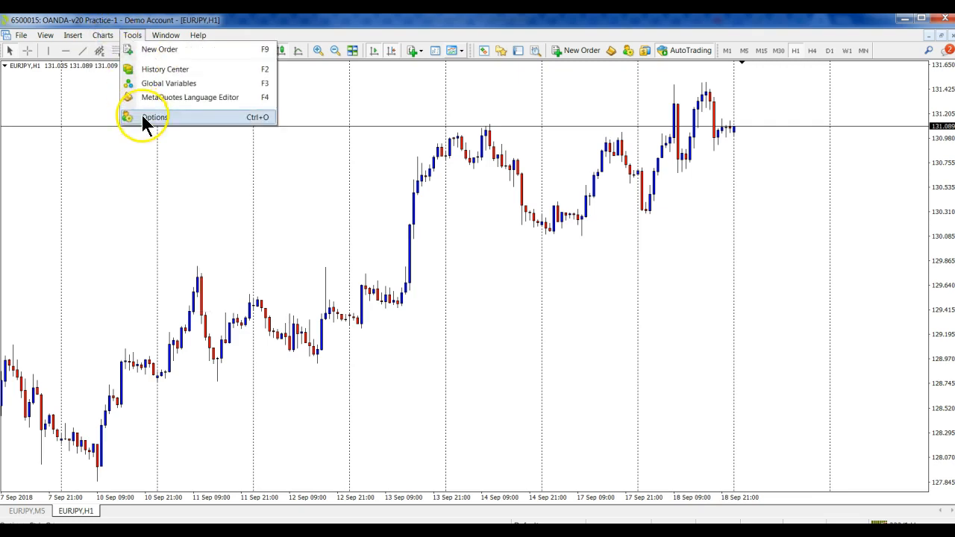
{"action": "left_click", "coordinate": [156, 117]}
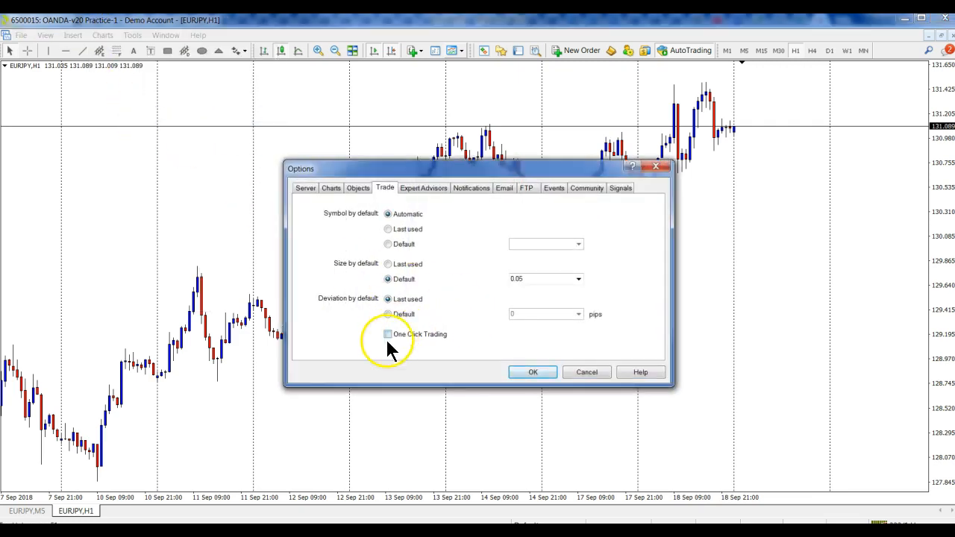
{"action": "left_click", "coordinate": [533, 371]}
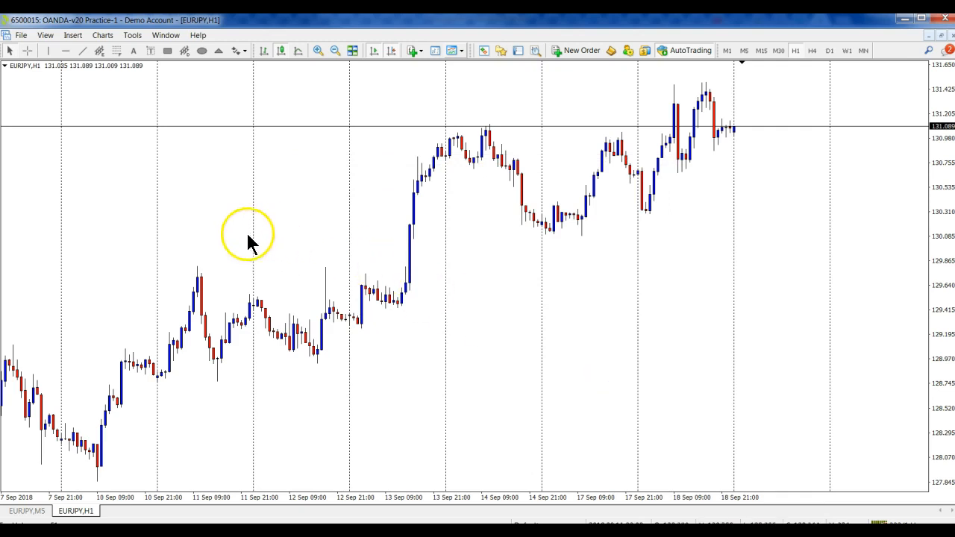
Place a 0.05-lot EURJPY sell stop at 131.011 from the chart's Trading context menu
{"action": "right_click", "coordinate": [743, 138]}
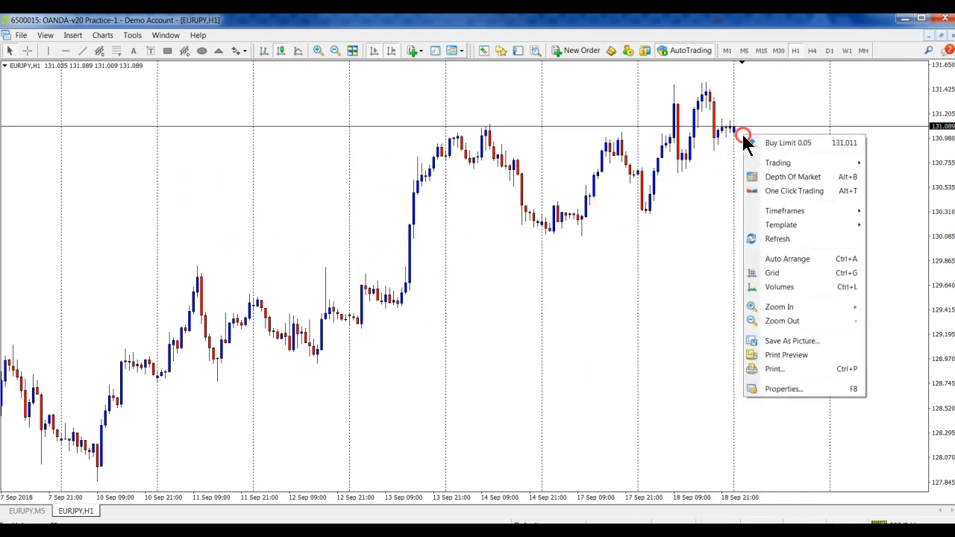
{"action": "mouse_move", "coordinate": [779, 162]}
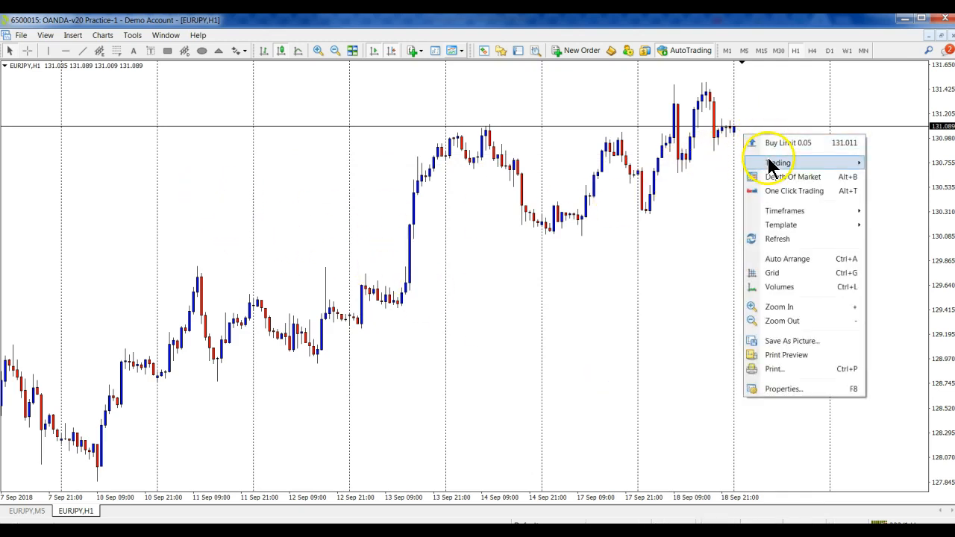
{"action": "left_click", "coordinate": [780, 163]}
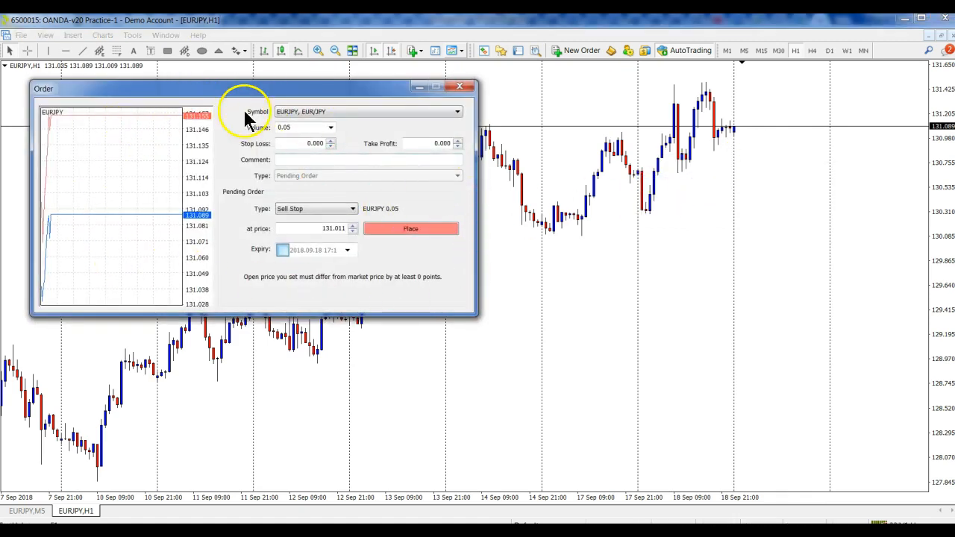
{"action": "mouse_move", "coordinate": [195, 278]}
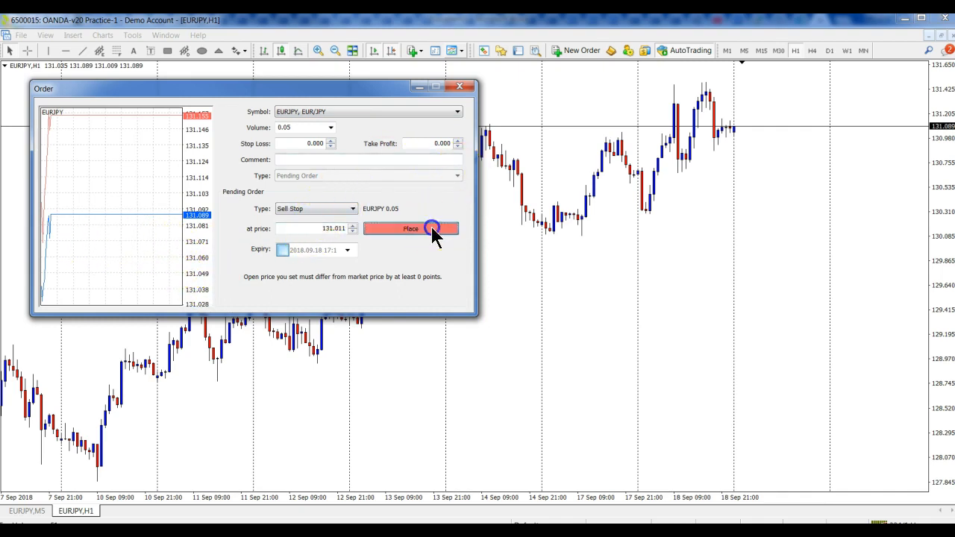
{"action": "left_click", "coordinate": [411, 228]}
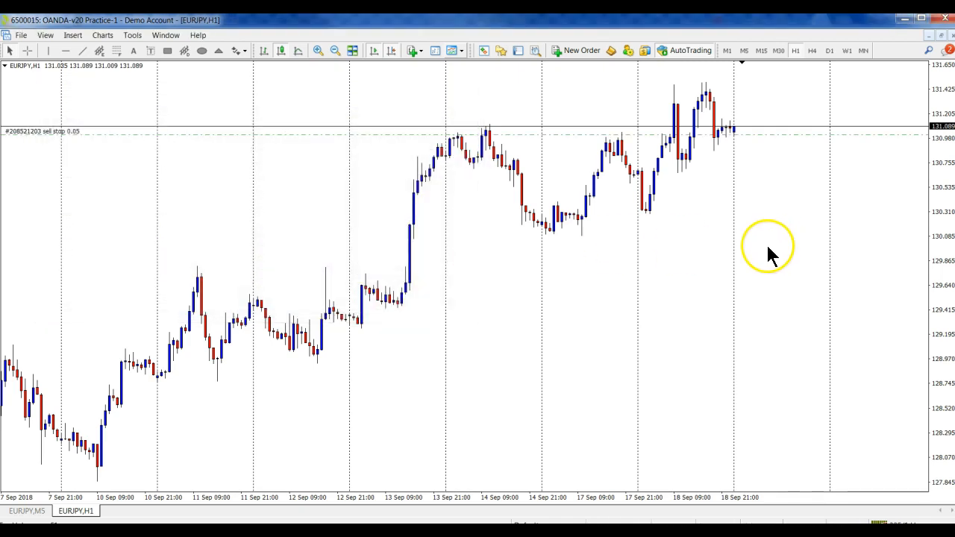
{"action": "mouse_move", "coordinate": [269, 207]}
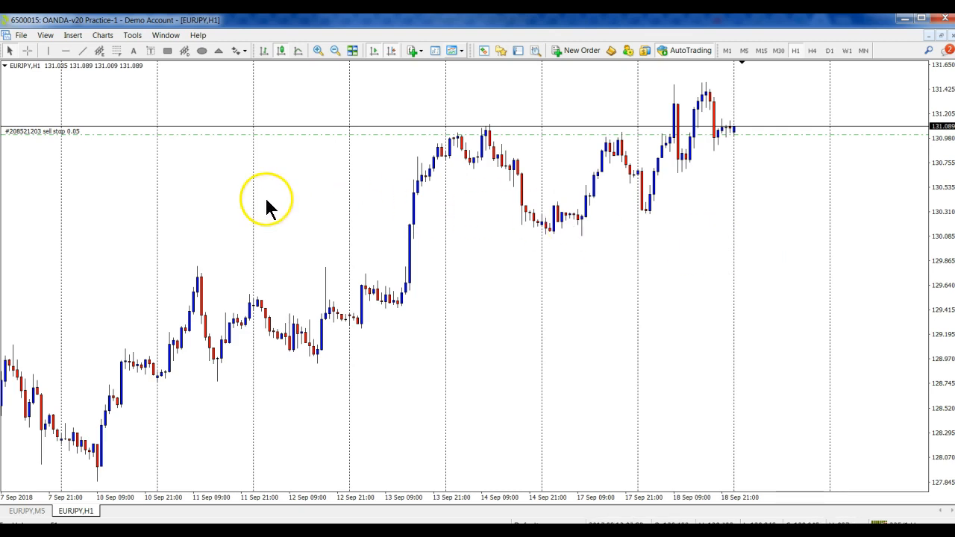
{"action": "mouse_move", "coordinate": [761, 152]}
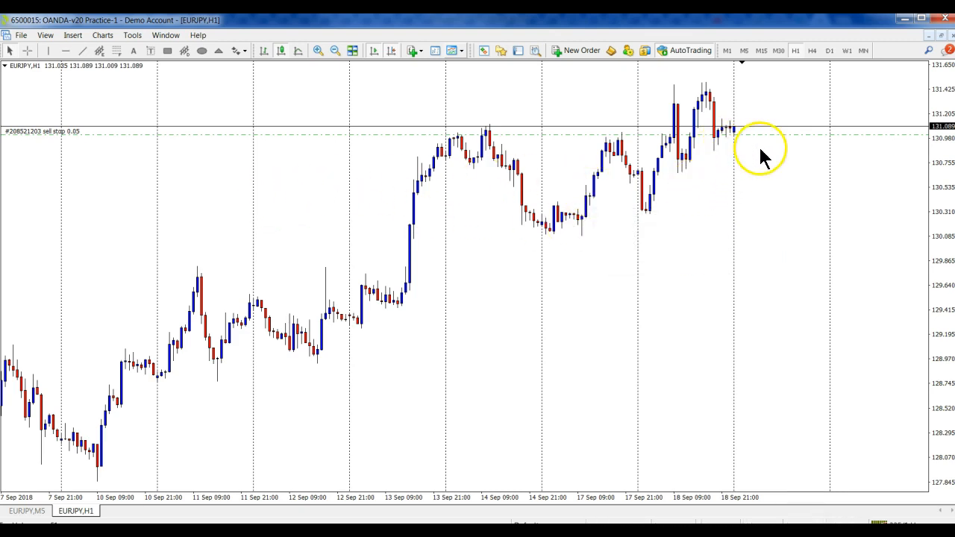
{"action": "mouse_move", "coordinate": [58, 111]}
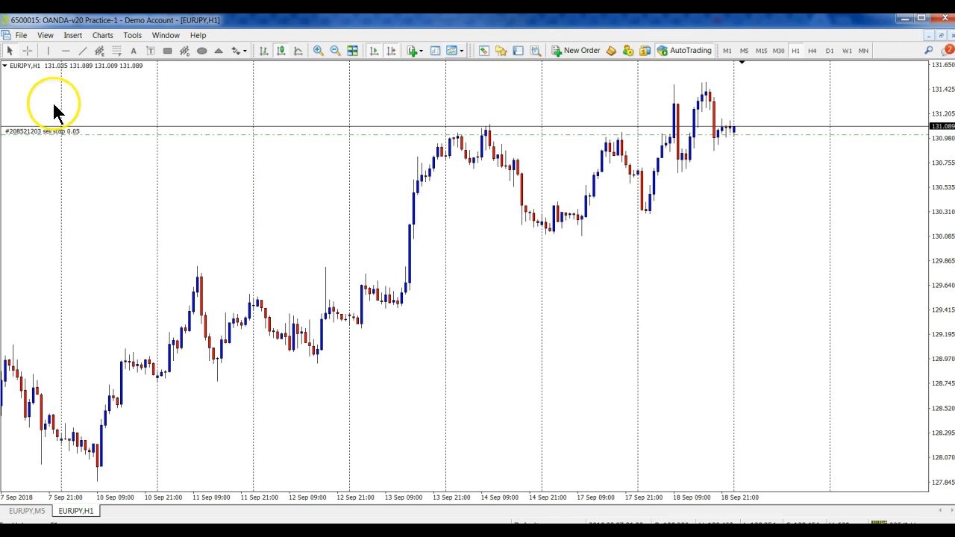
{"action": "mouse_move", "coordinate": [227, 93]}
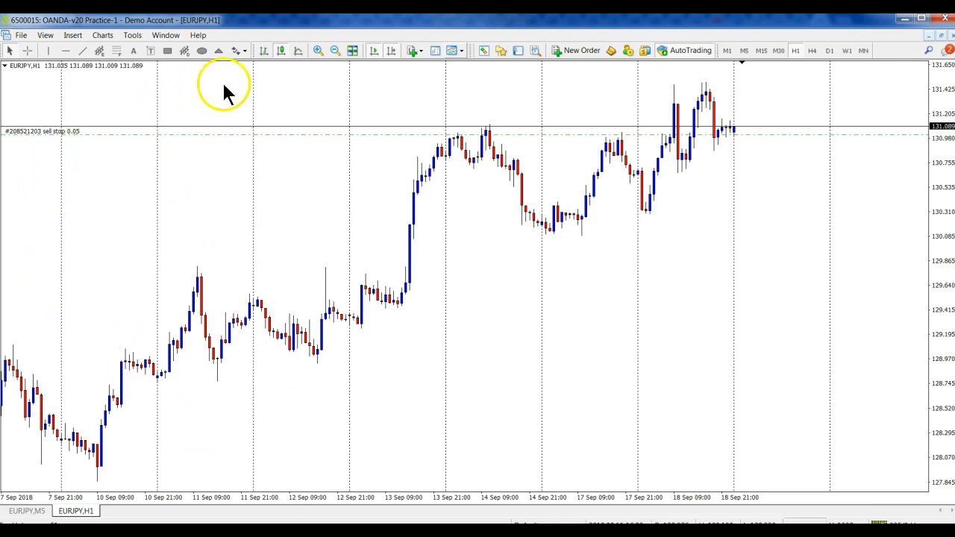
{"action": "mouse_move", "coordinate": [518, 51]}
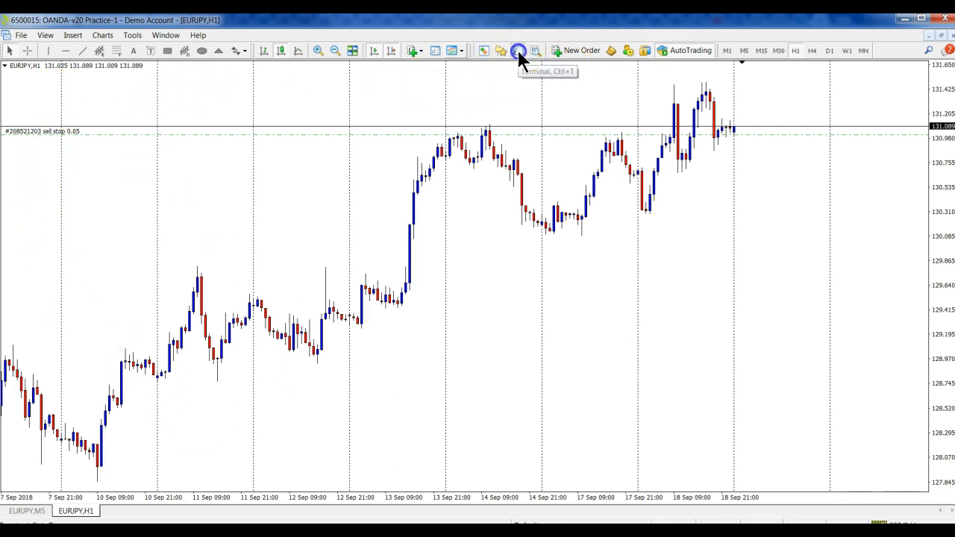
Delete the pending EURJPY sell stop at 131.011 from the Terminal's Trade tab
{"action": "left_click", "coordinate": [518, 51]}
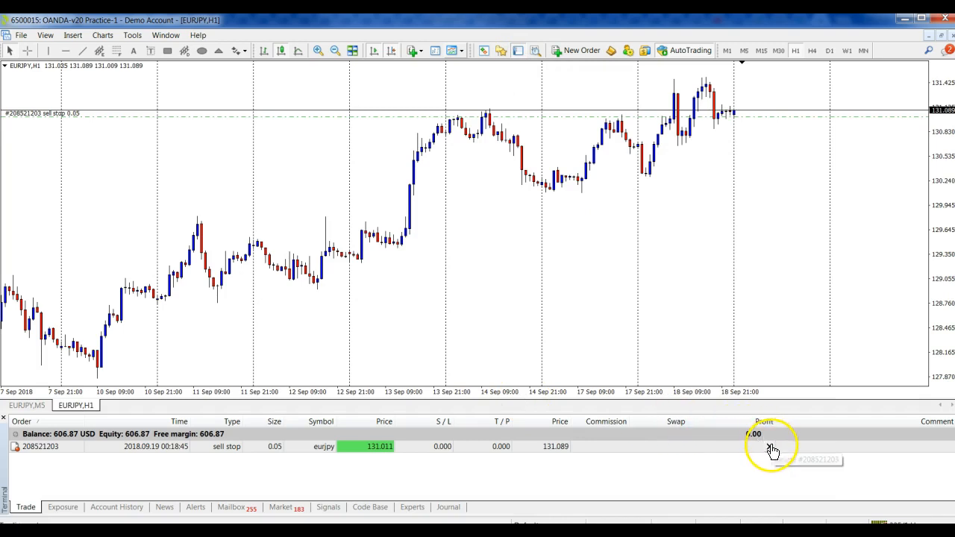
{"action": "double_click", "coordinate": [773, 446]}
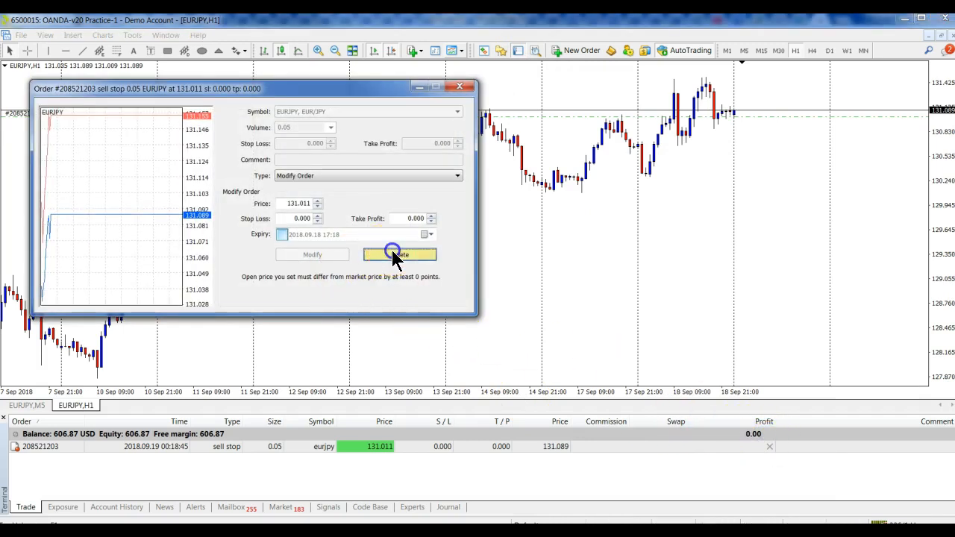
{"action": "left_click", "coordinate": [400, 254]}
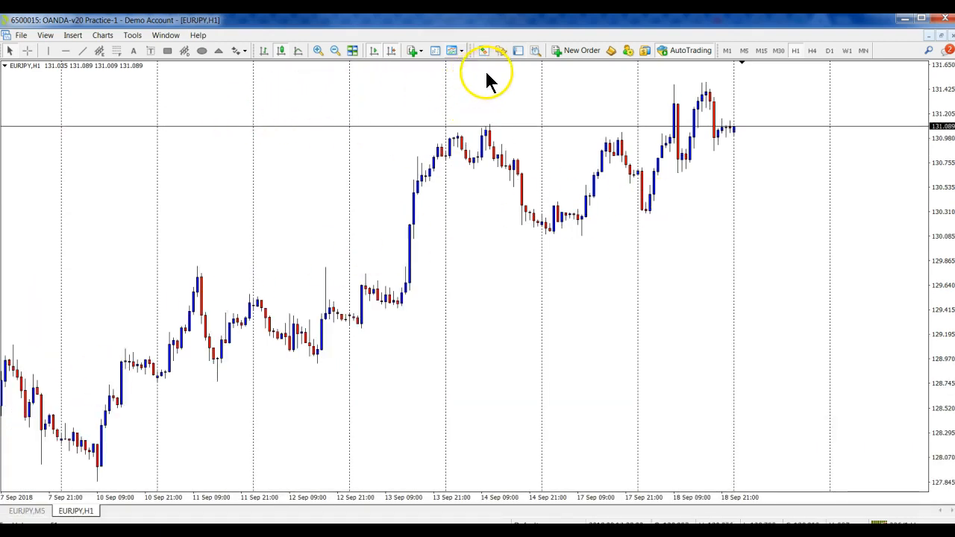
{"action": "mouse_move", "coordinate": [511, 78]}
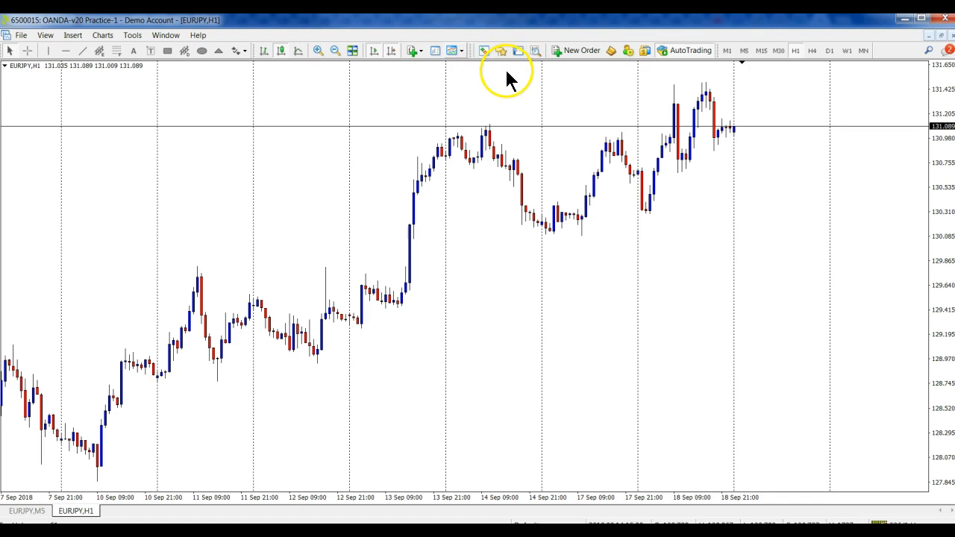
Show the Navigator panel listing expert advisors and scripts beside the chart
{"action": "left_click", "coordinate": [502, 51]}
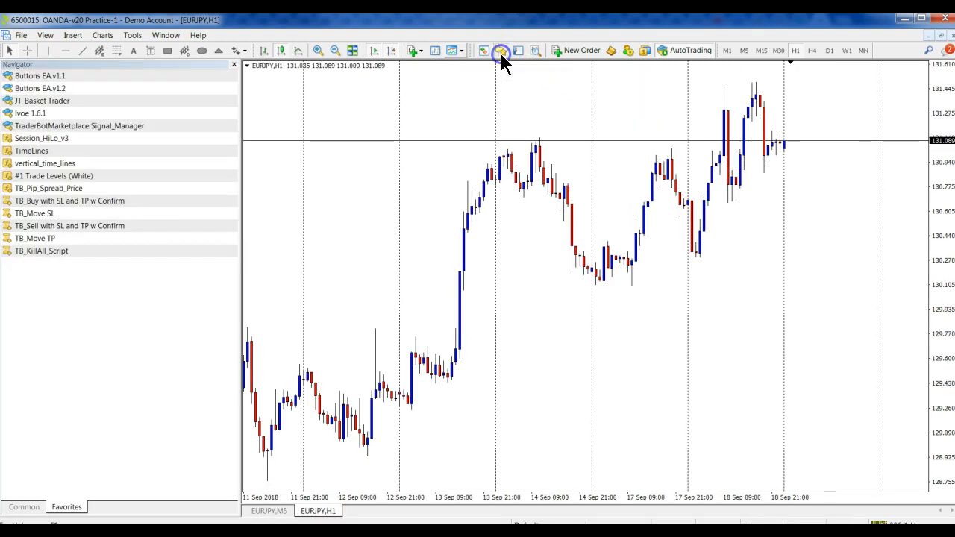
{"action": "mouse_move", "coordinate": [107, 271]}
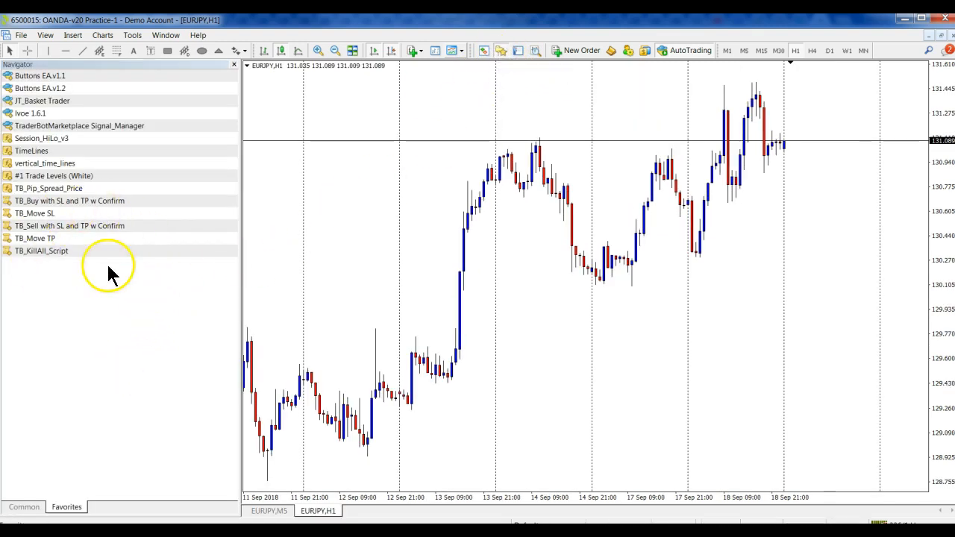
{"action": "mouse_move", "coordinate": [149, 307]}
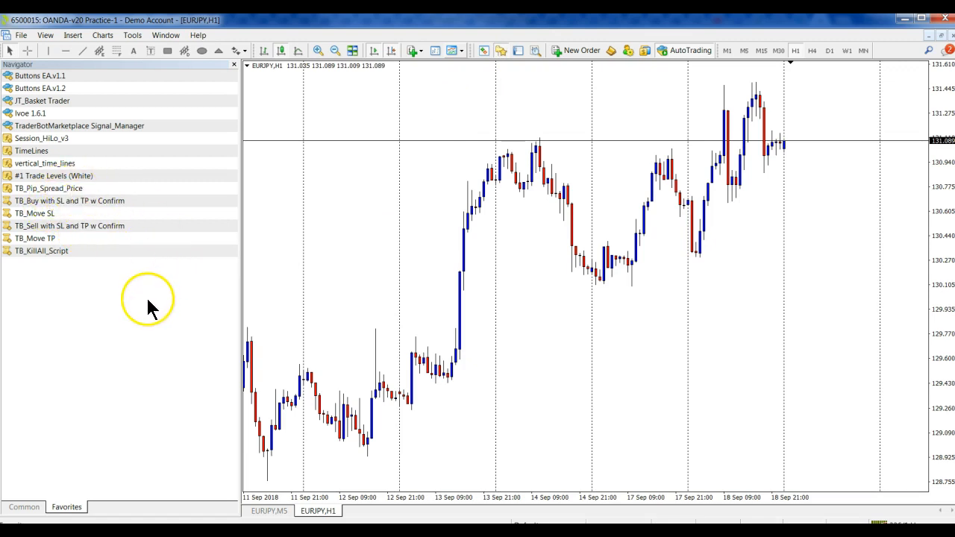
{"action": "mouse_move", "coordinate": [18, 197]}
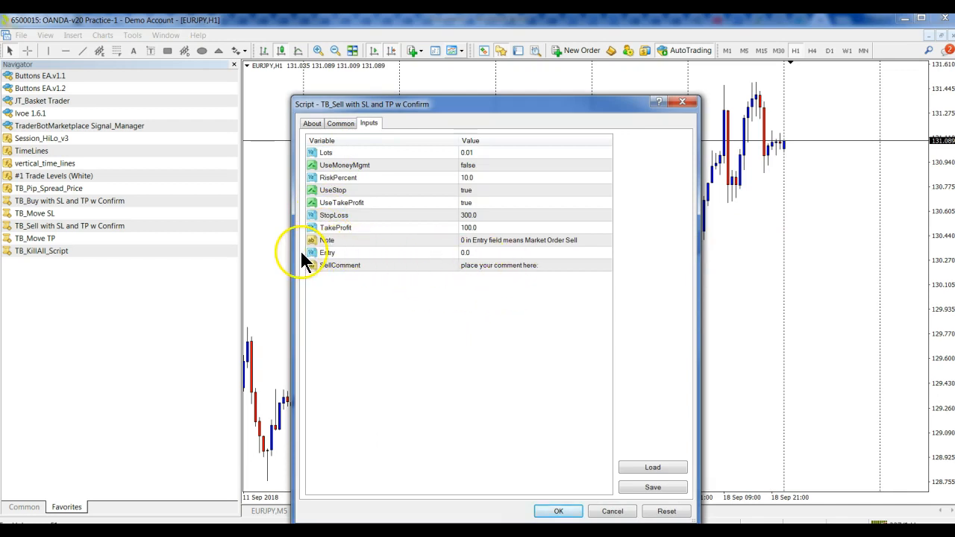
{"action": "mouse_move", "coordinate": [485, 259]}
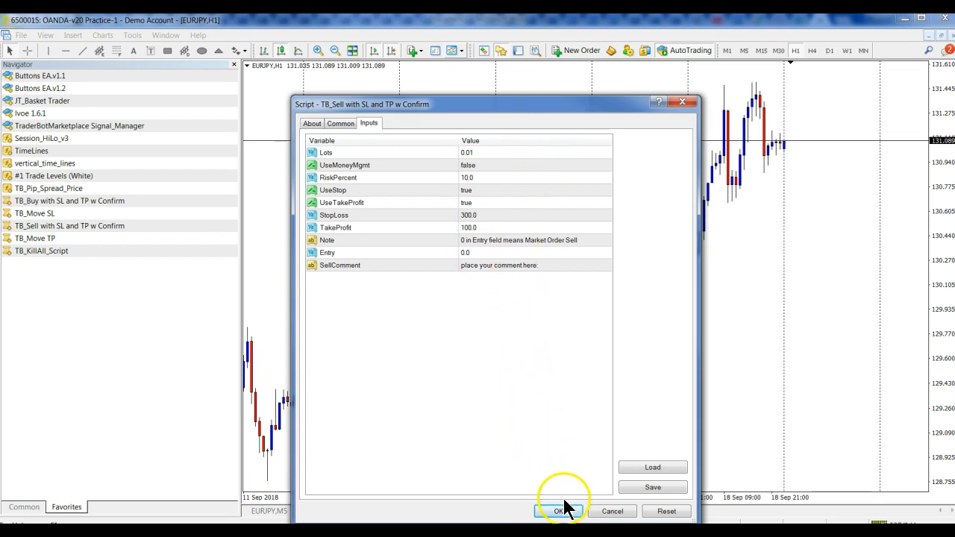
Confirm the TB_Sell with SL and TP w Confirm script so its sell order appears on EURJPY
{"action": "left_click", "coordinate": [559, 511]}
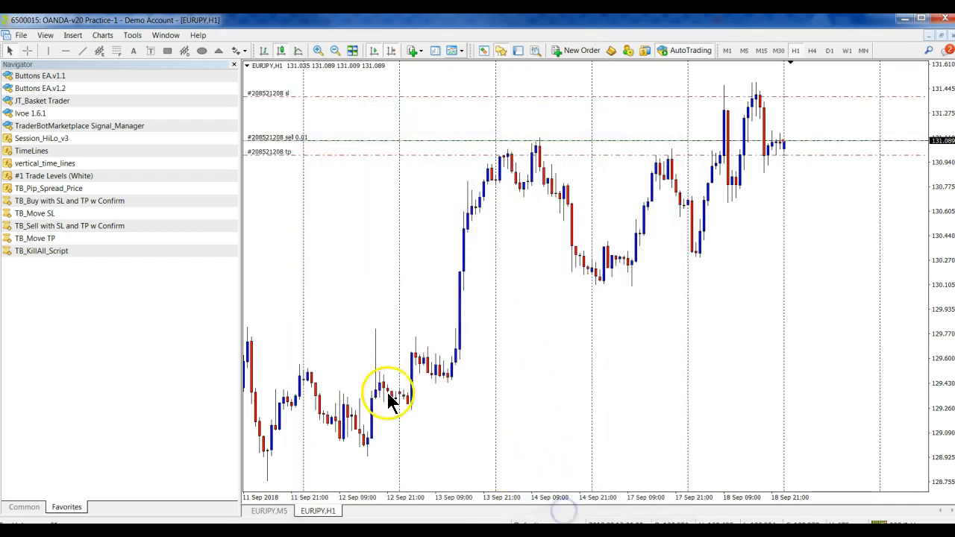
{"action": "mouse_move", "coordinate": [346, 221]}
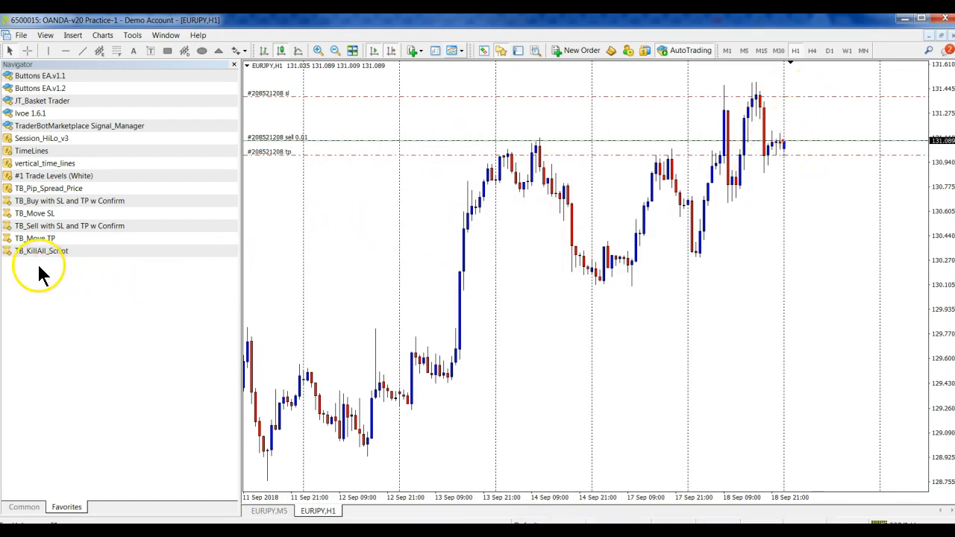
{"action": "mouse_move", "coordinate": [47, 257]}
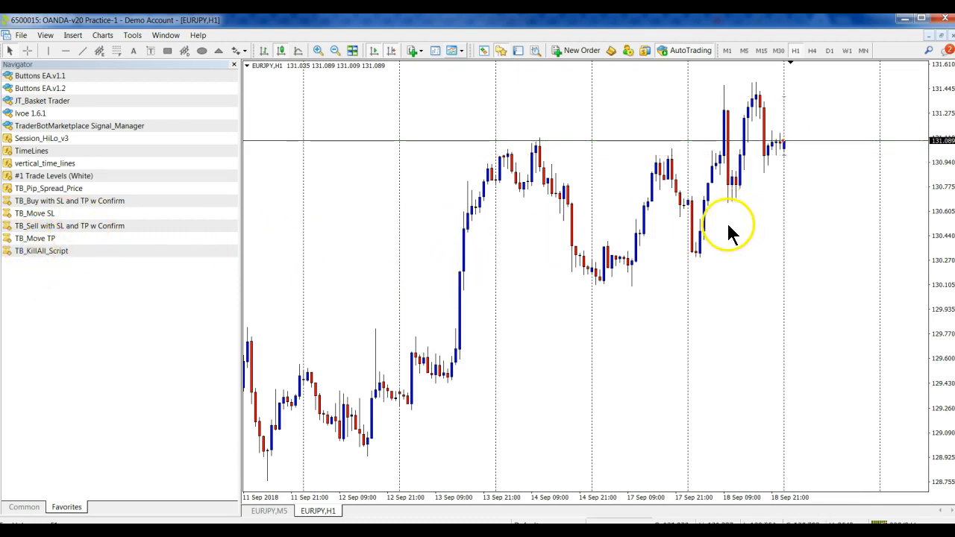
{"action": "mouse_move", "coordinate": [123, 359]}
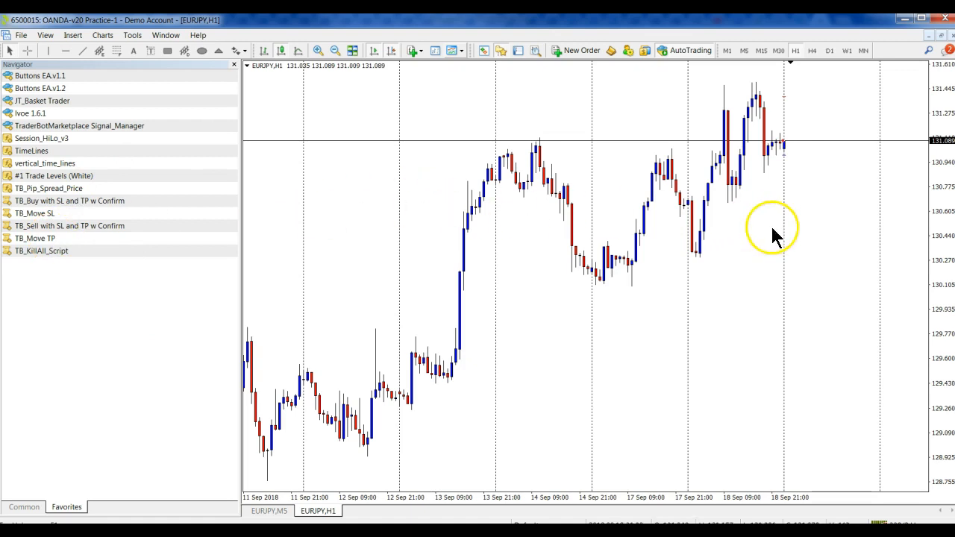
{"action": "mouse_move", "coordinate": [72, 254]}
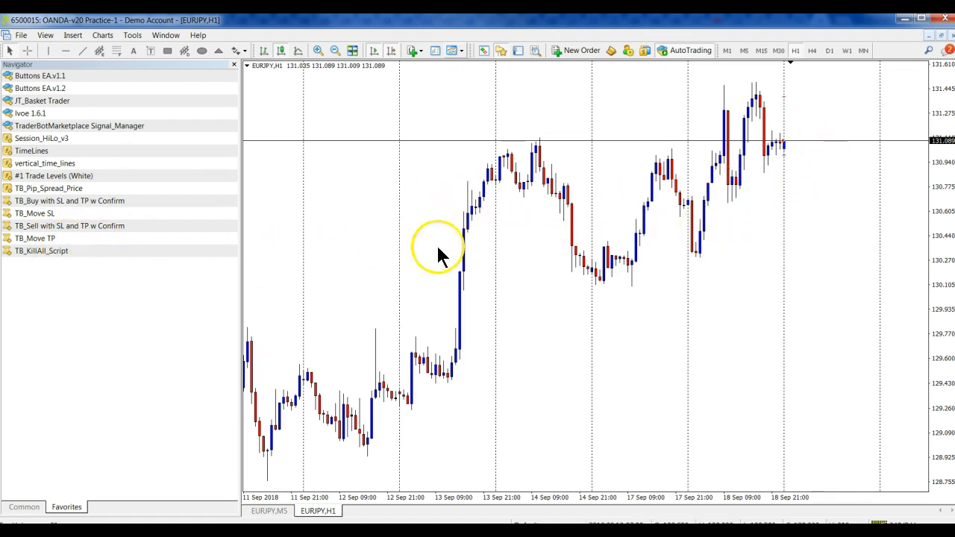
{"action": "mouse_move", "coordinate": [89, 329]}
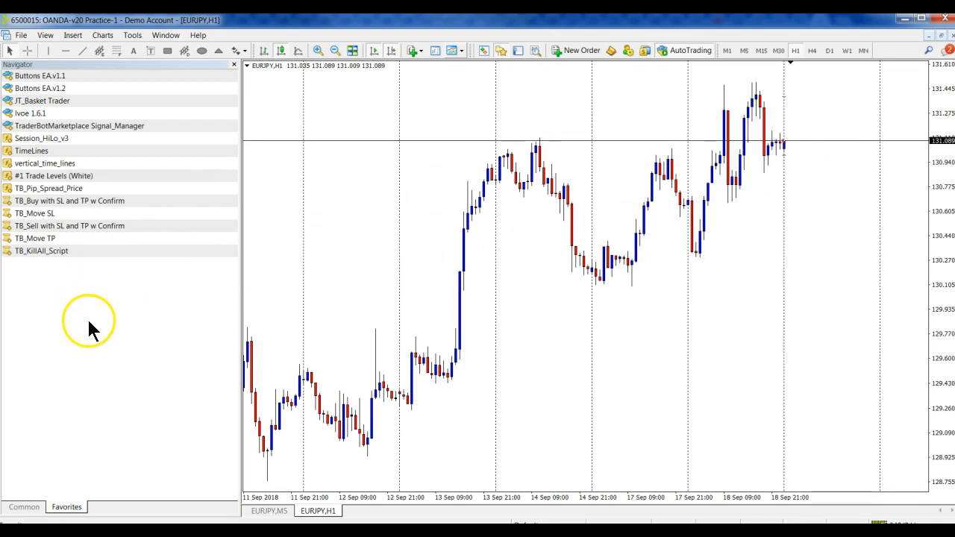
{"action": "mouse_move", "coordinate": [507, 178]}
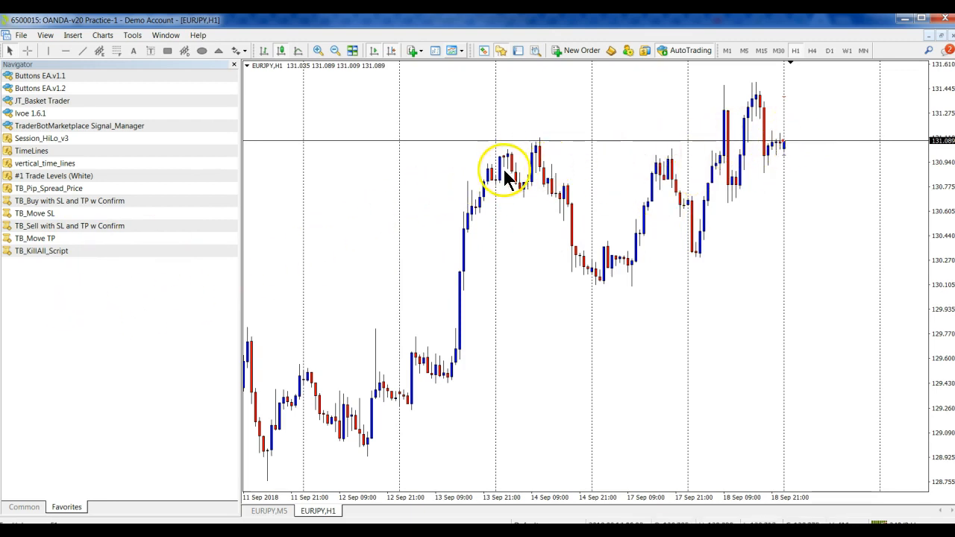
{"action": "mouse_move", "coordinate": [530, 282]}
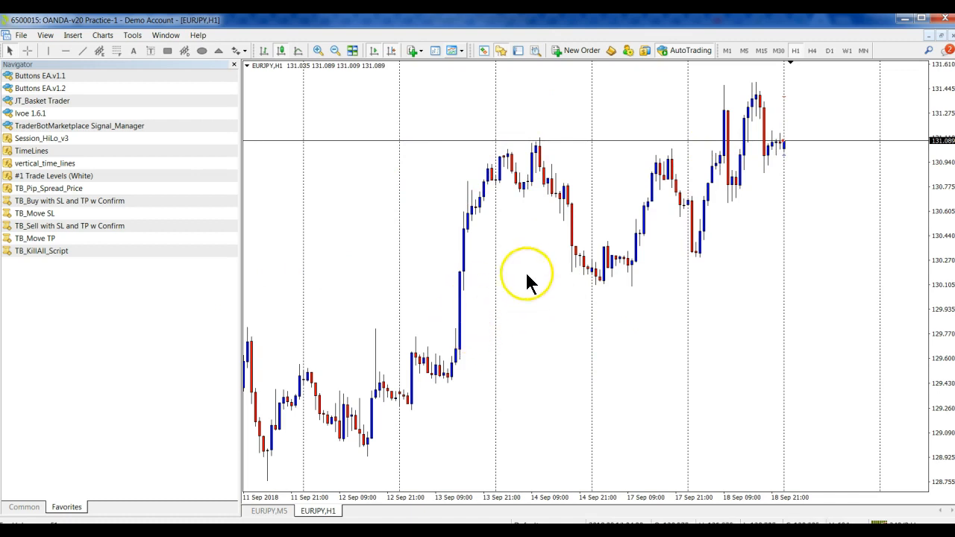
{"action": "mouse_move", "coordinate": [734, 200]}
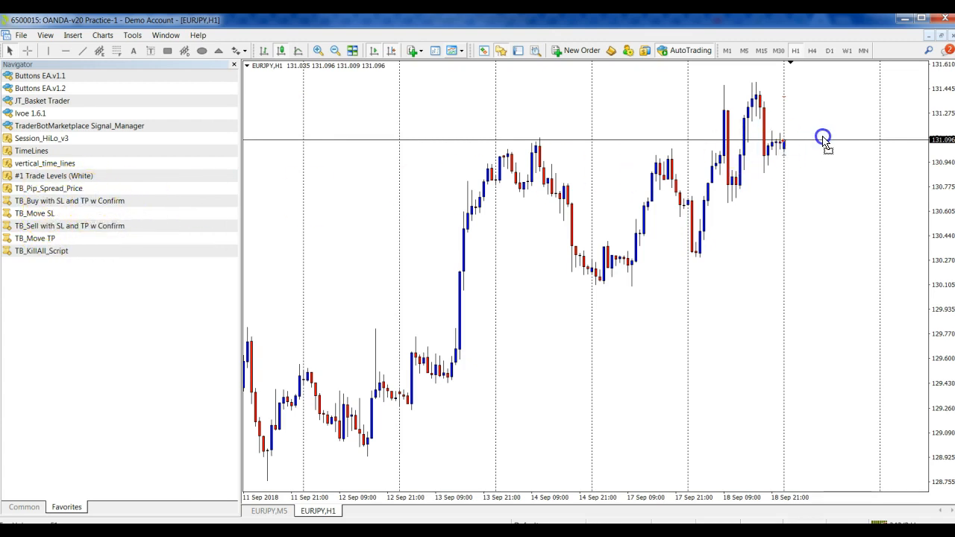
Run TB_Buy with SL and TP w Confirm for a 0.01-lot buy, then acknowledge the TB_Move SL alert at 130.865
{"action": "double_click", "coordinate": [69, 200]}
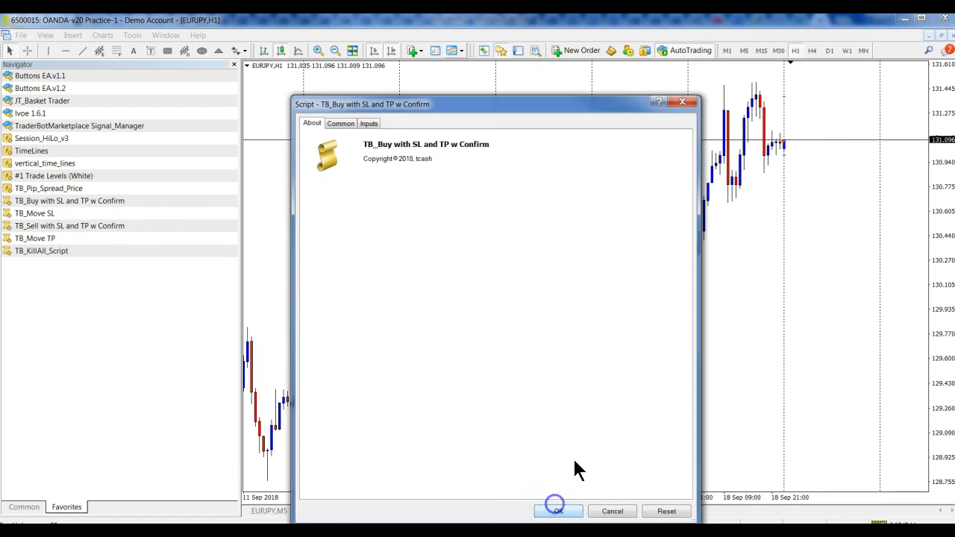
{"action": "left_click", "coordinate": [557, 510]}
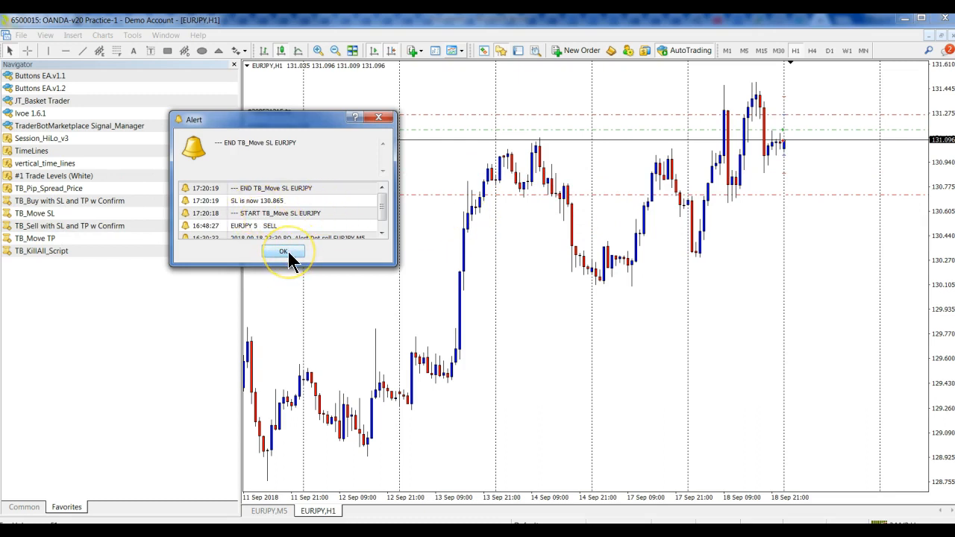
{"action": "left_click", "coordinate": [286, 250]}
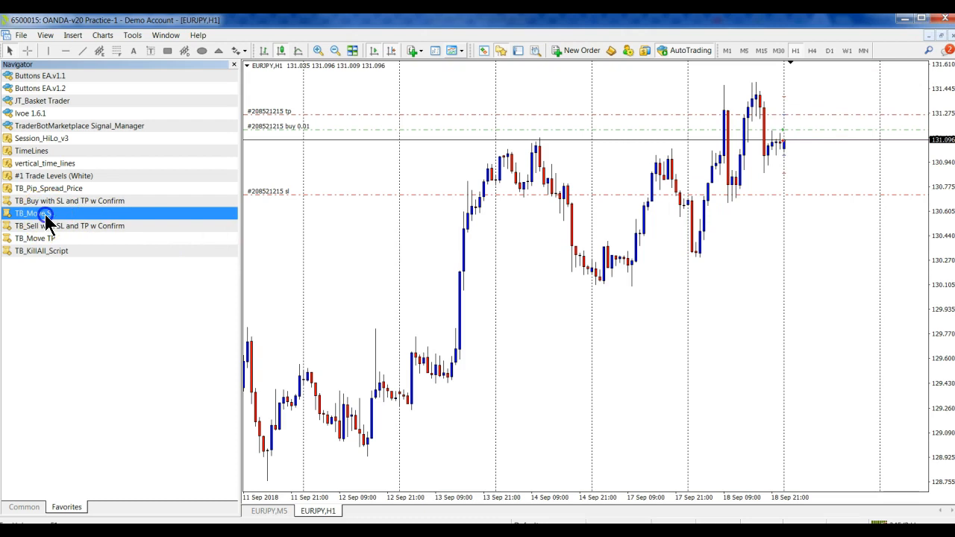
{"action": "mouse_move", "coordinate": [179, 137]}
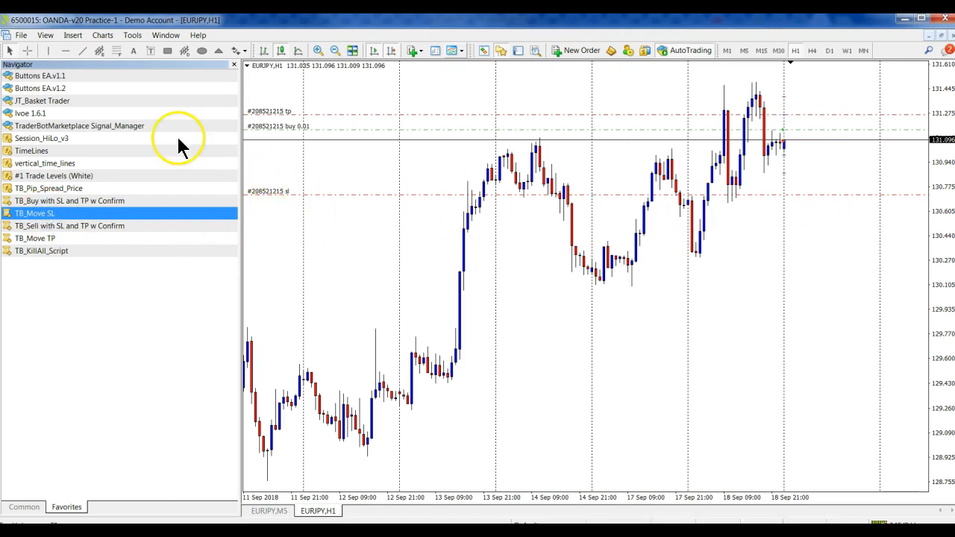
{"action": "mouse_move", "coordinate": [366, 74]}
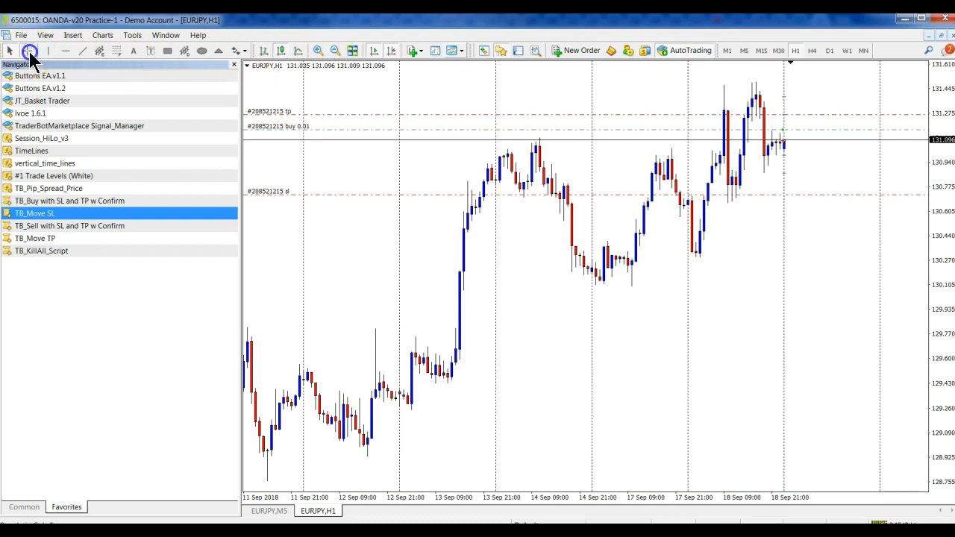
Measure prices with the crosshair on the chart and expand the Expert Advisors folder in the Navigator
{"action": "left_click", "coordinate": [27, 51]}
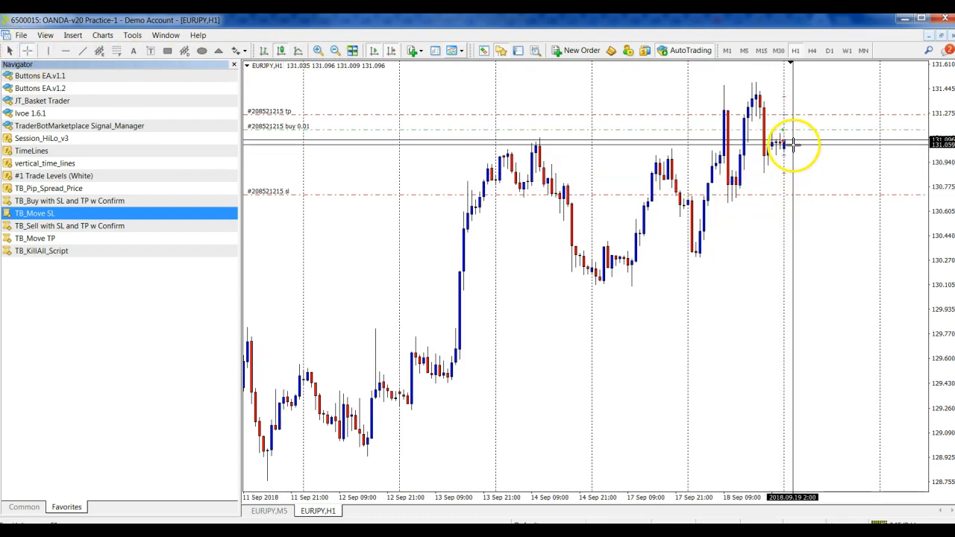
{"action": "left_click_drag", "start_coordinate": [788, 147], "coordinate": [779, 195]}
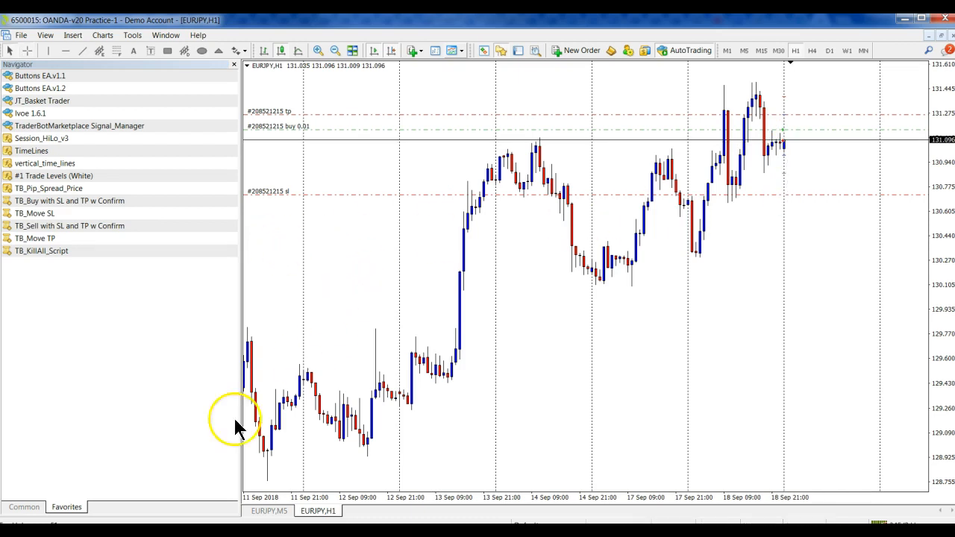
{"action": "left_click", "coordinate": [9, 530]}
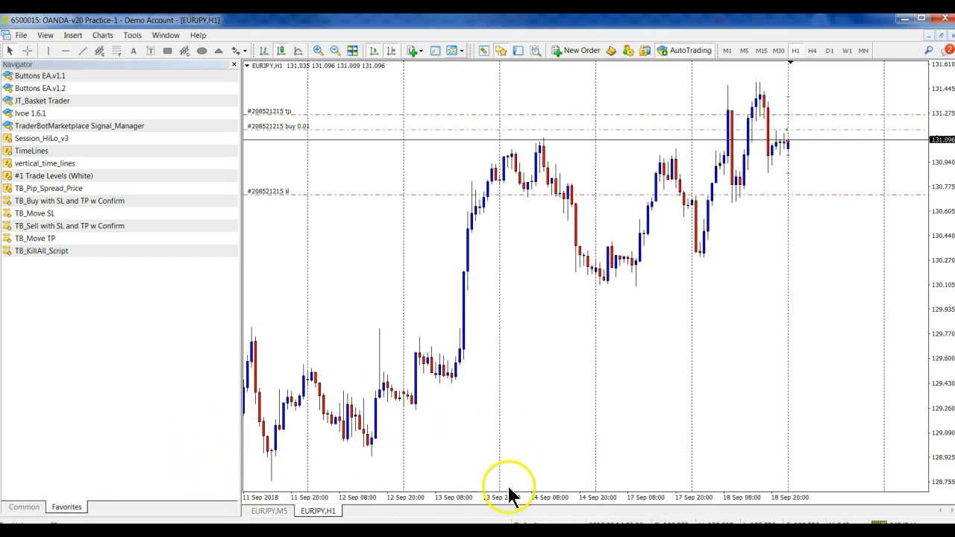
{"action": "mouse_move", "coordinate": [373, 515]}
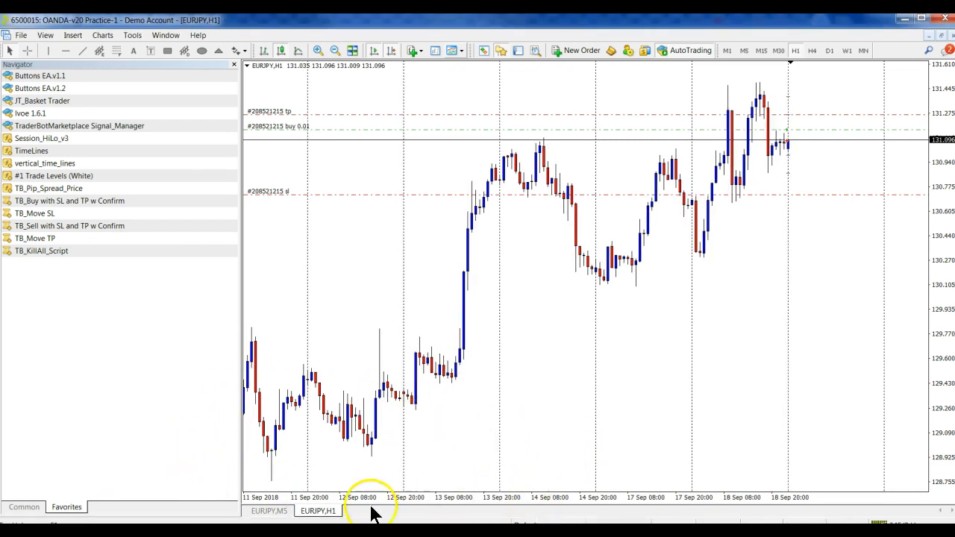
{"action": "mouse_move", "coordinate": [179, 236]}
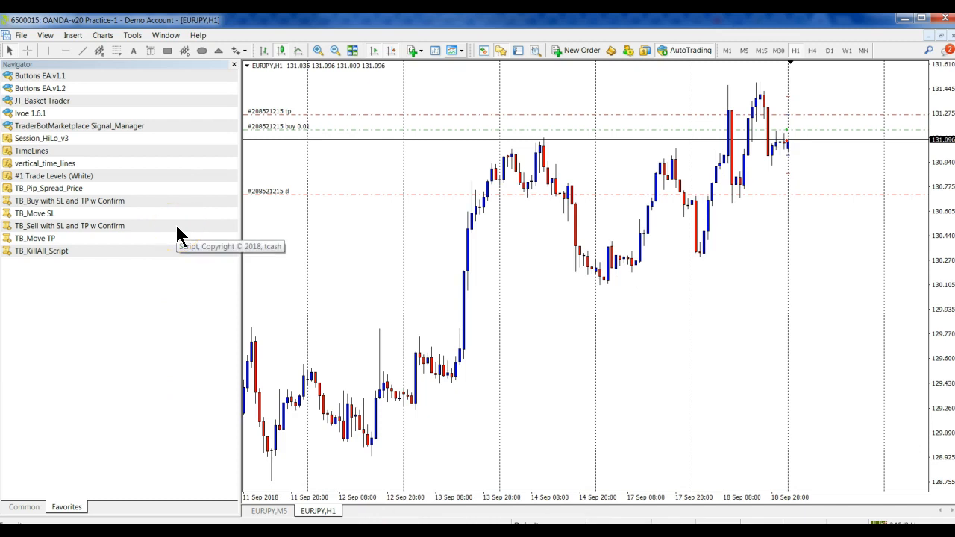
{"action": "mouse_move", "coordinate": [176, 127]}
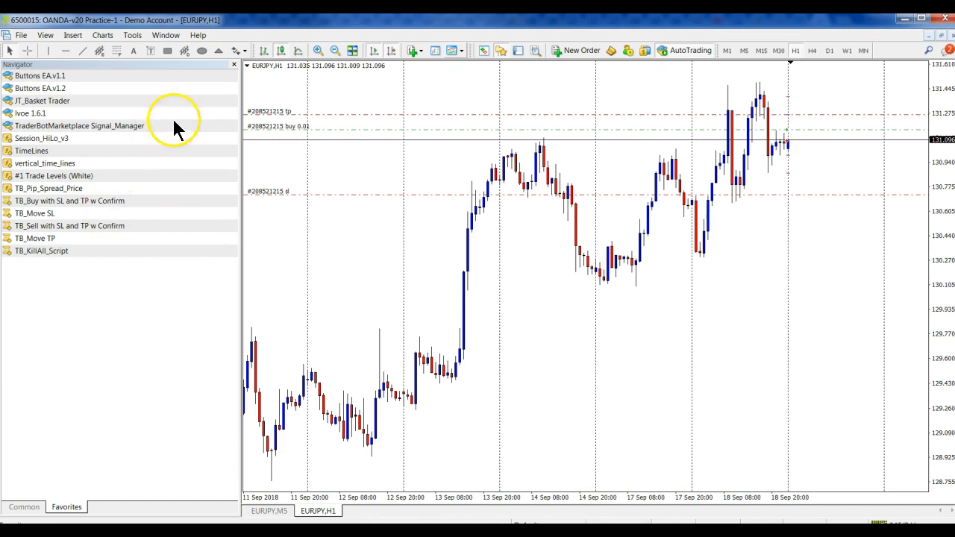
Hide the Navigator so the EURJPY chart with the buy order fills the window
{"action": "left_click", "coordinate": [233, 65]}
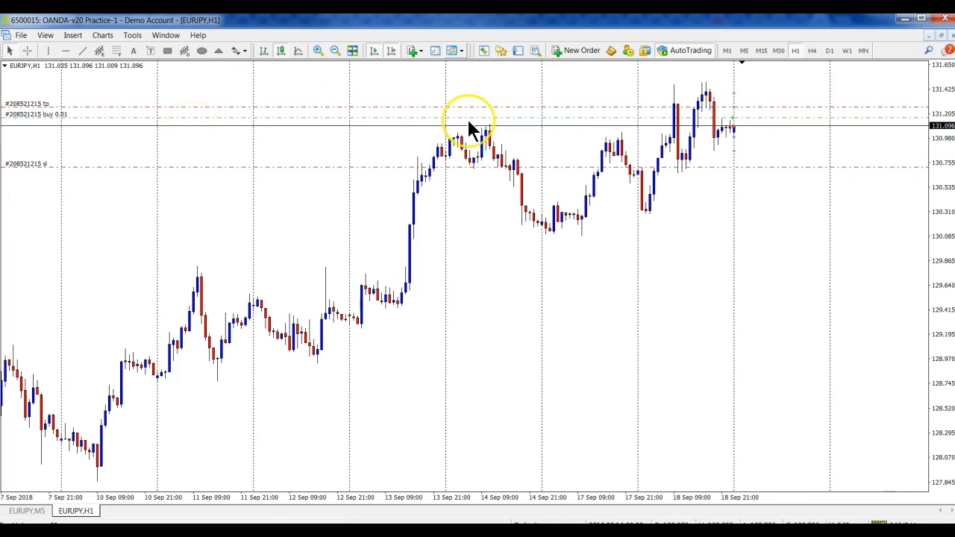
{"action": "mouse_move", "coordinate": [241, 206]}
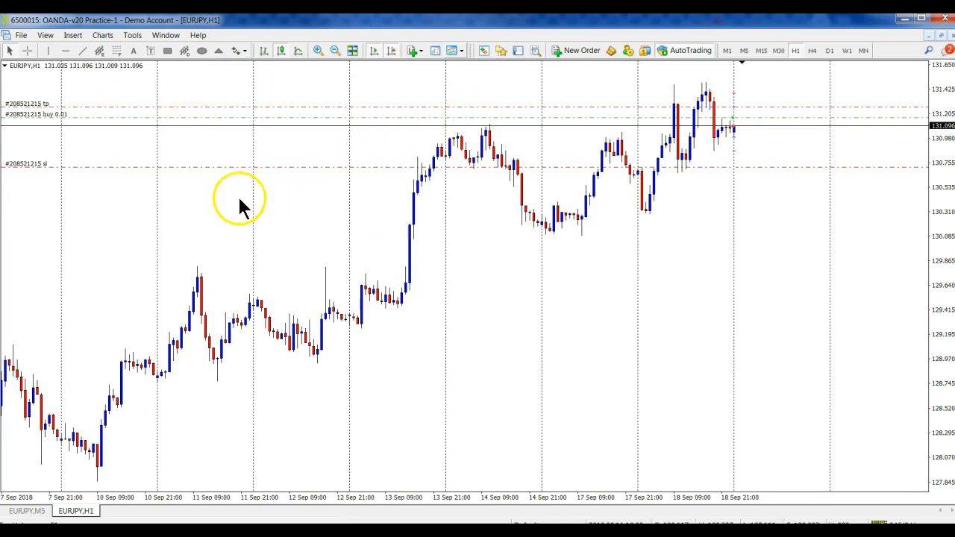
{"action": "mouse_move", "coordinate": [27, 176]}
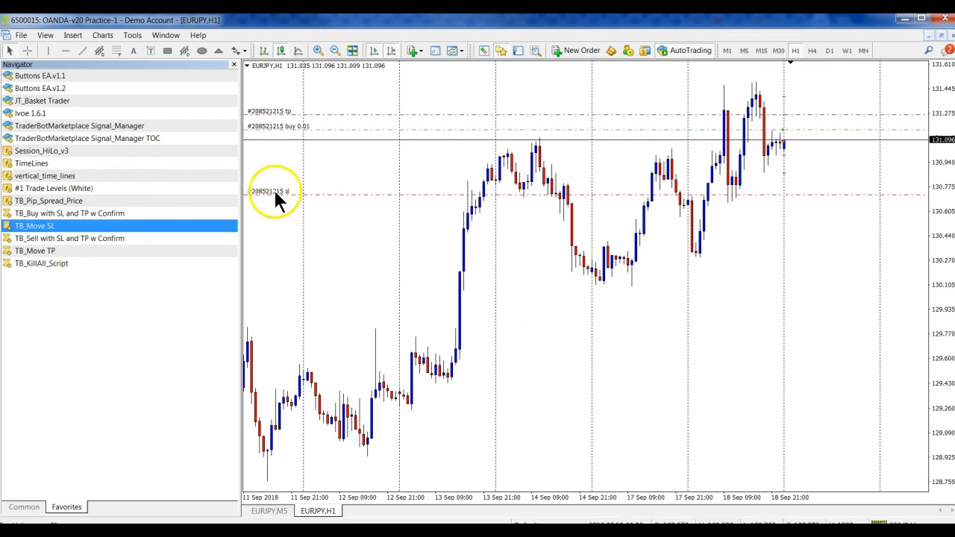
{"action": "mouse_move", "coordinate": [197, 173]}
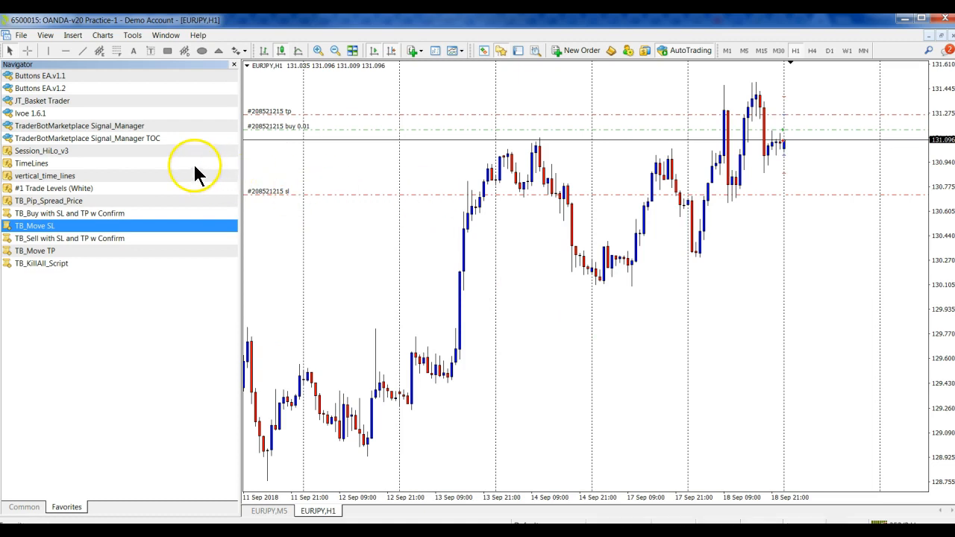
{"action": "mouse_move", "coordinate": [105, 146]}
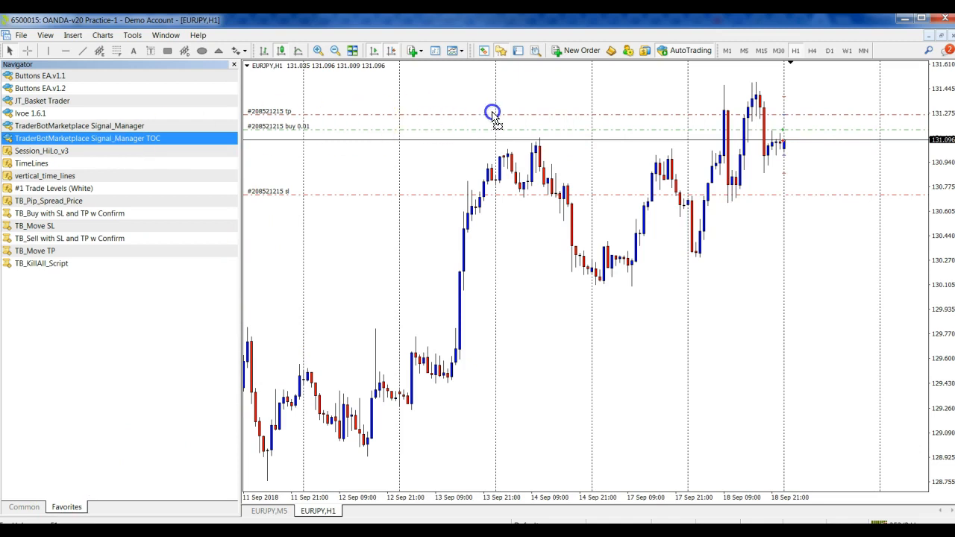
Attach Signal_Manager TOC to the EURJPY chart with its default inputs
{"action": "double_click", "coordinate": [87, 138]}
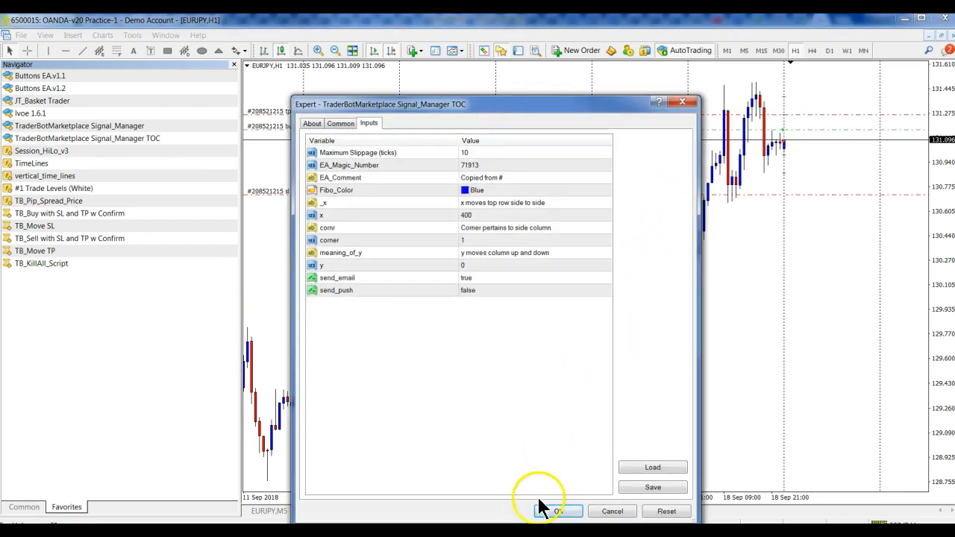
{"action": "left_click", "coordinate": [557, 511]}
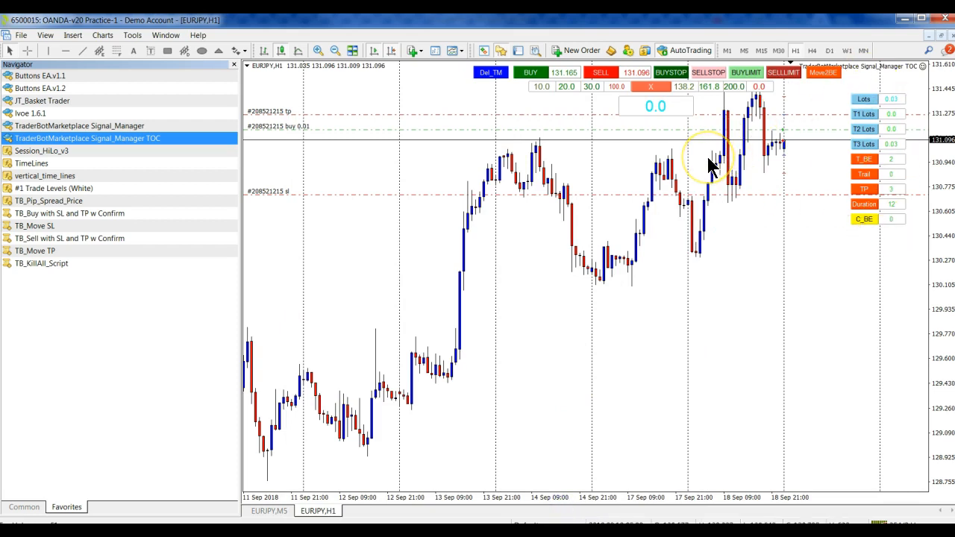
{"action": "mouse_move", "coordinate": [589, 118]}
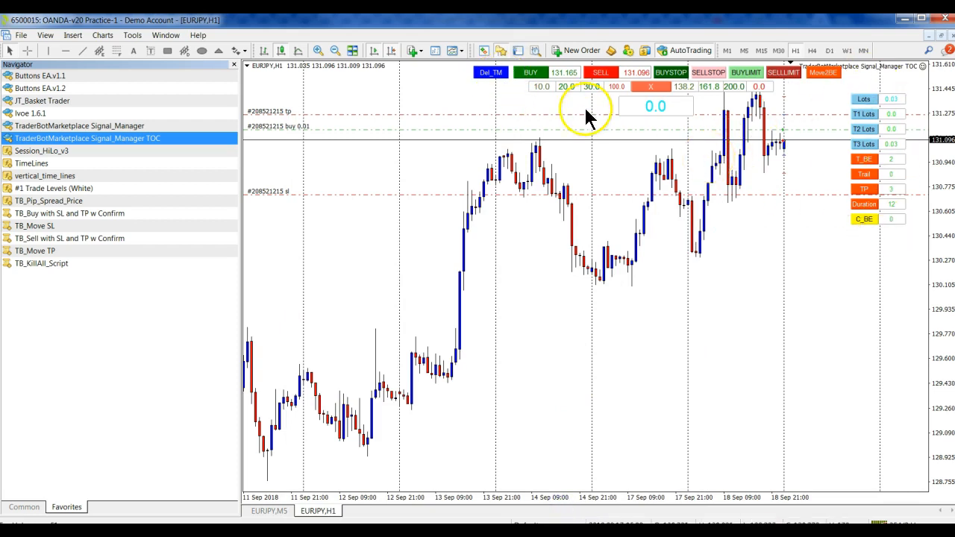
{"action": "mouse_move", "coordinate": [167, 171]}
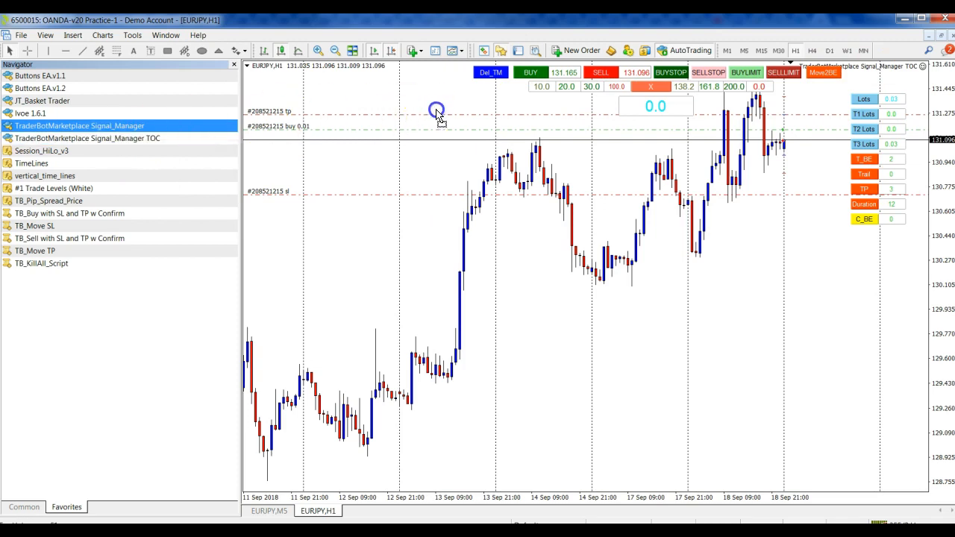
Replace the plain Signal_Manager with the Signal_Manager TOC panel on the EURJPY H1 chart, accepting default inputs
{"action": "double_click", "coordinate": [79, 125]}
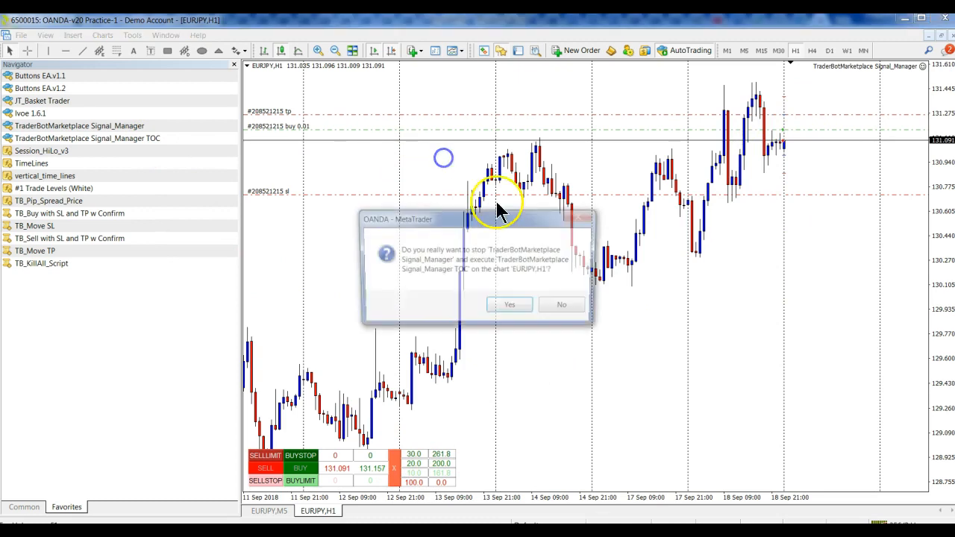
{"action": "left_click", "coordinate": [511, 304]}
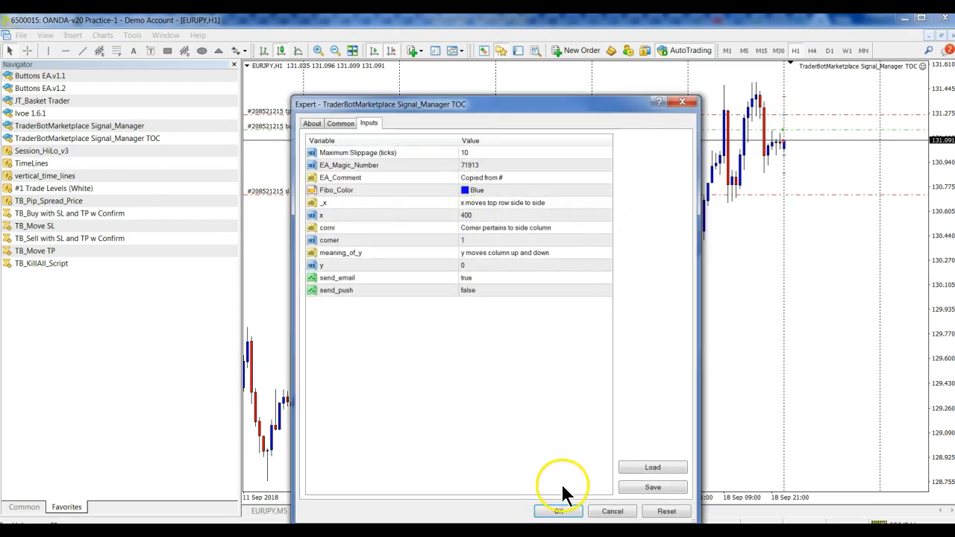
{"action": "left_click", "coordinate": [558, 510]}
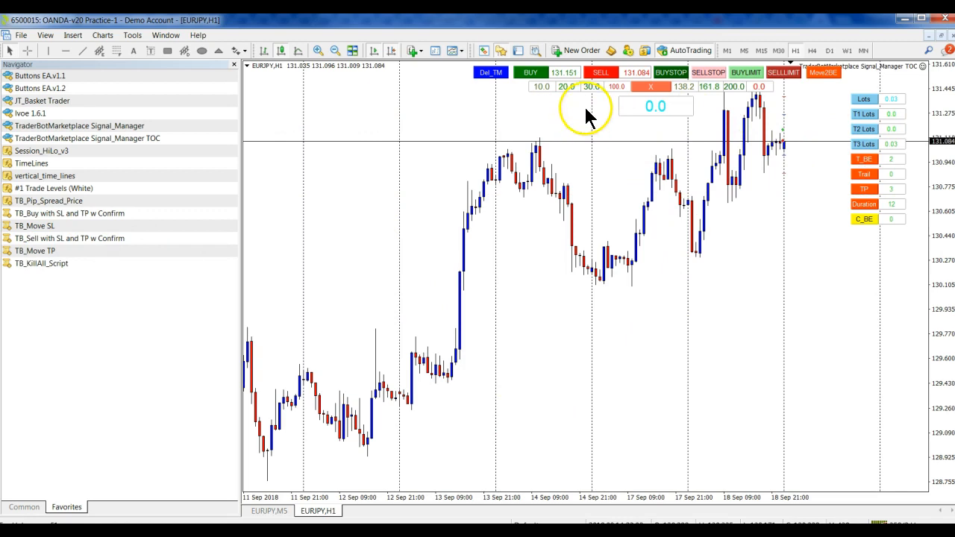
{"action": "mouse_move", "coordinate": [732, 268]}
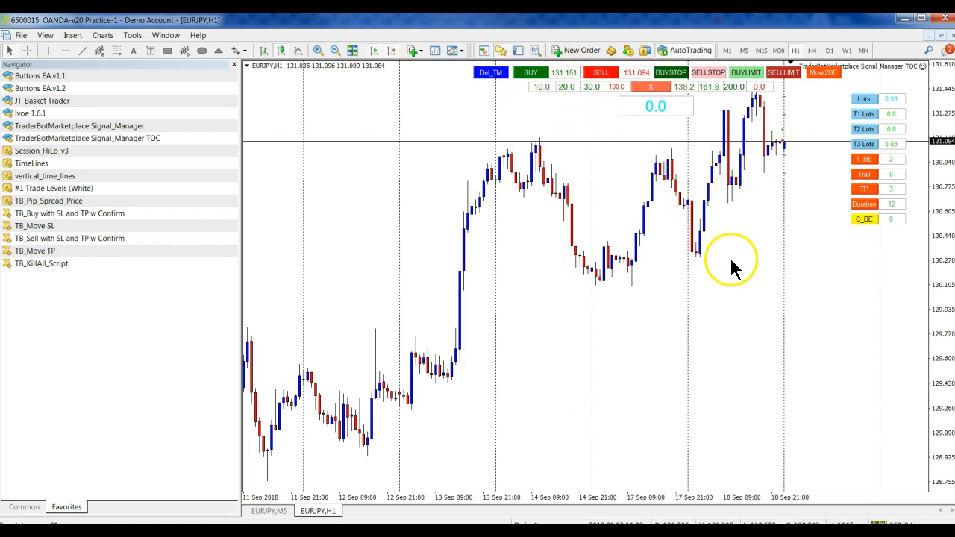
{"action": "left_click", "coordinate": [532, 72]}
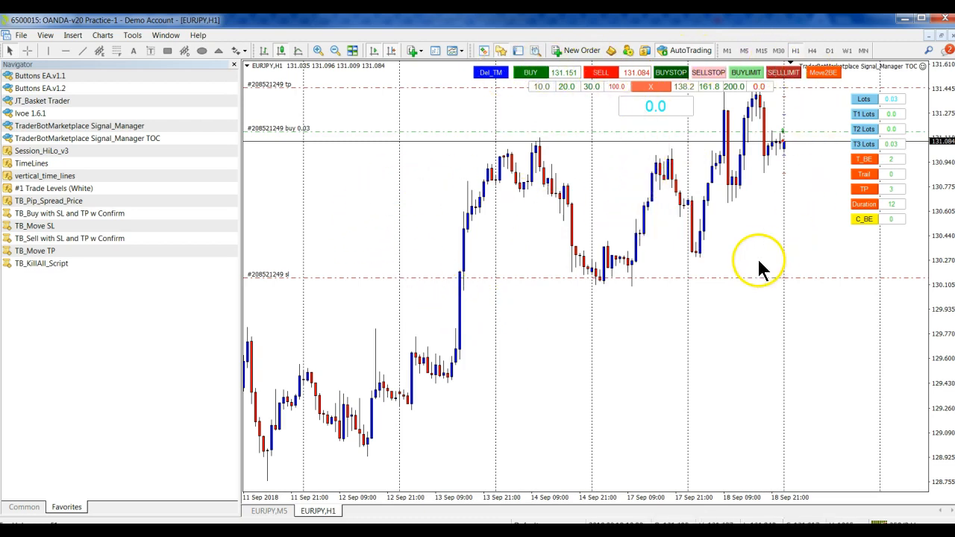
{"action": "mouse_move", "coordinate": [869, 118]}
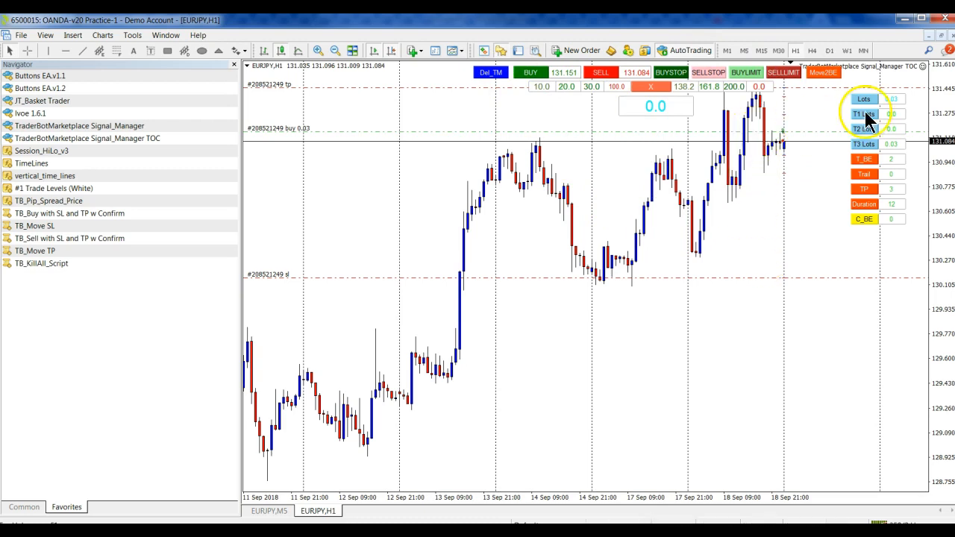
{"action": "mouse_move", "coordinate": [670, 271]}
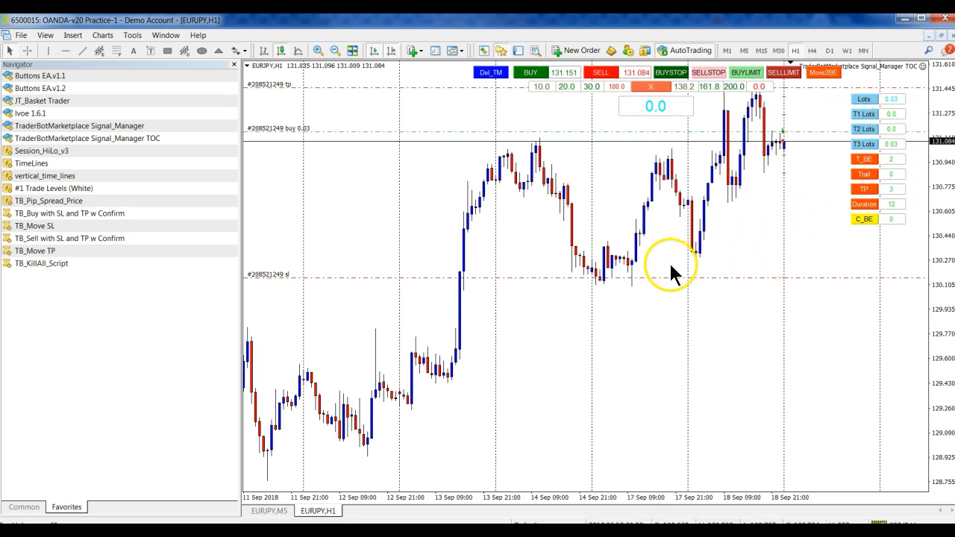
{"action": "mouse_move", "coordinate": [709, 192]}
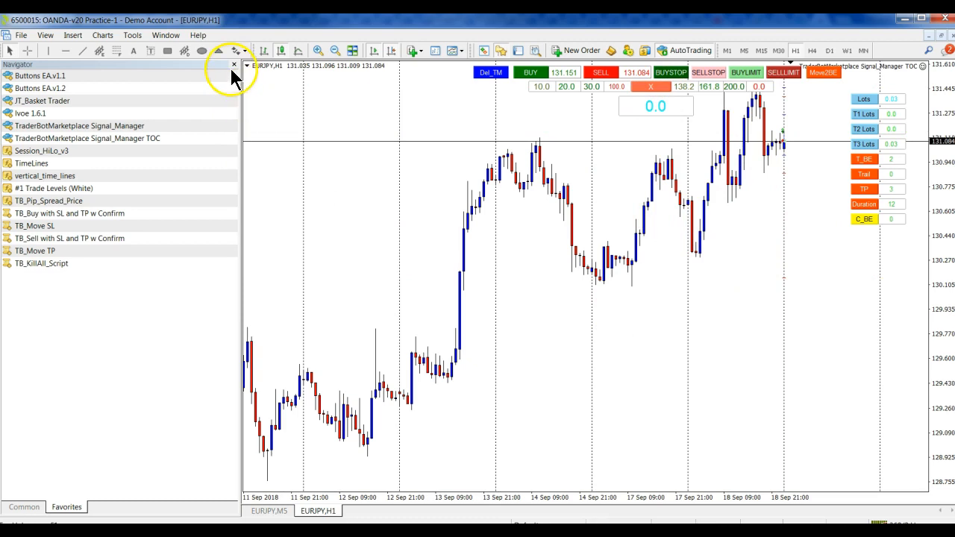
Close the Navigator so the EURJPY H1 chart and TOC panel fill the window
{"action": "left_click", "coordinate": [131, 36]}
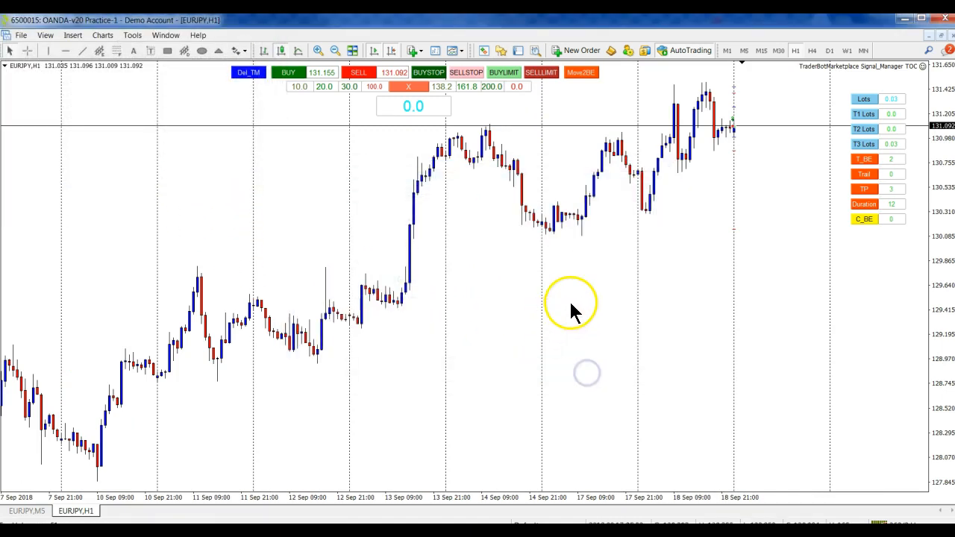
{"action": "mouse_move", "coordinate": [224, 171]}
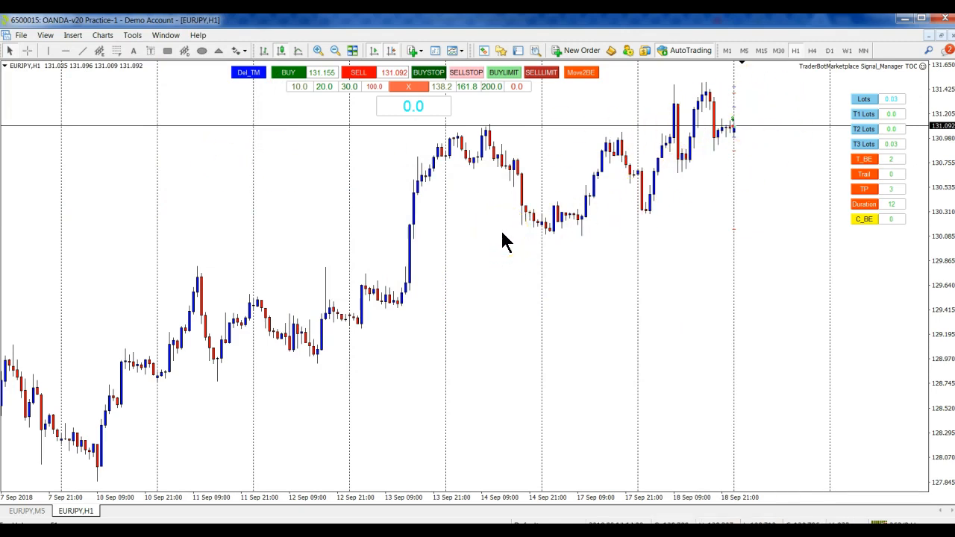
{"action": "mouse_move", "coordinate": [481, 342]}
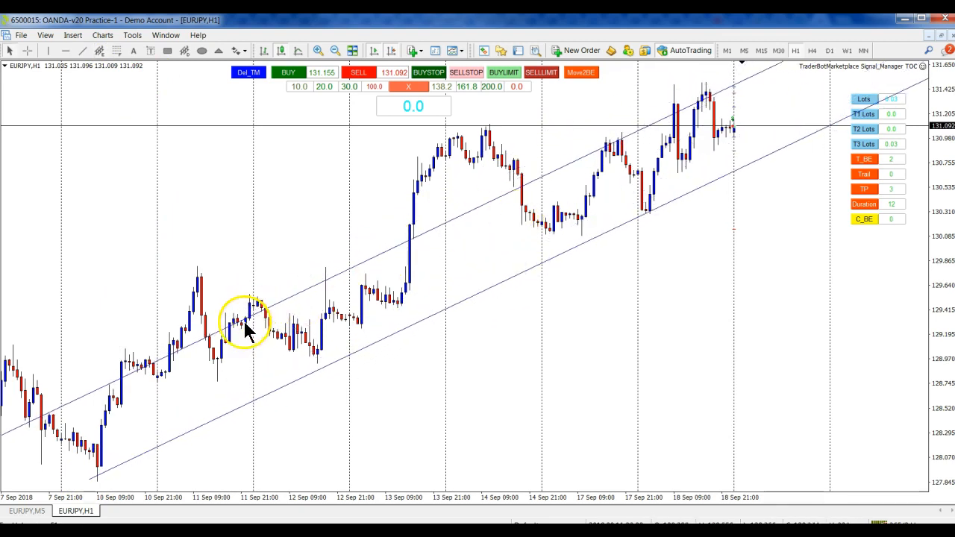
{"action": "mouse_move", "coordinate": [326, 291]}
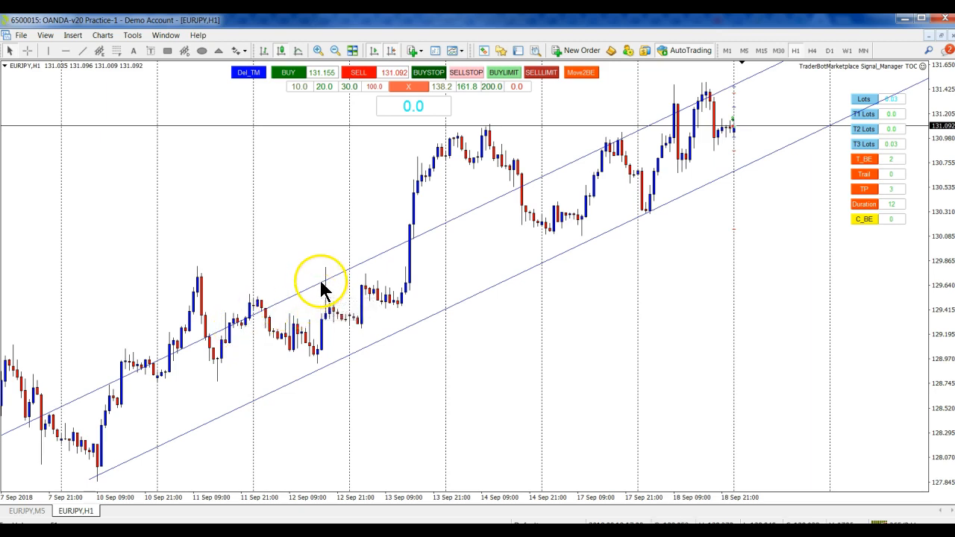
{"action": "mouse_move", "coordinate": [522, 355]}
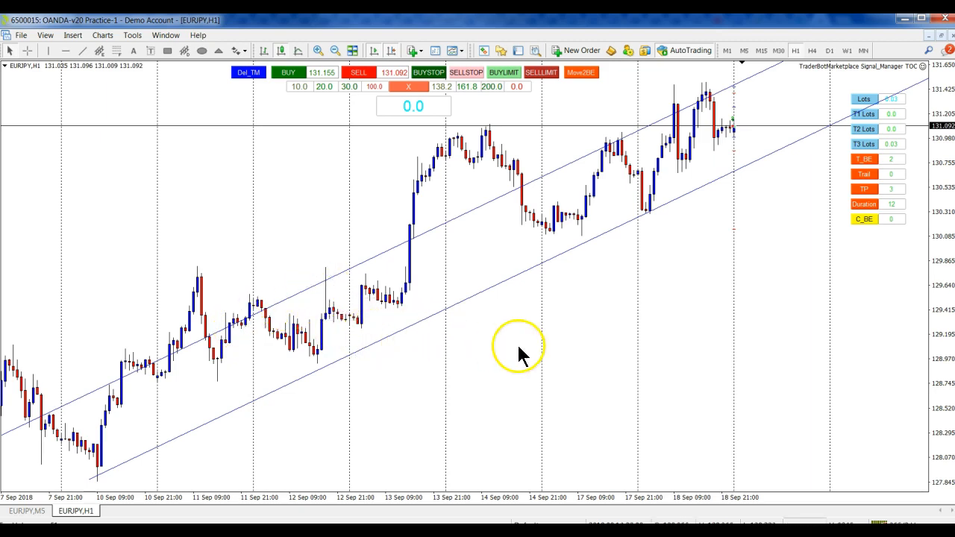
{"action": "mouse_move", "coordinate": [511, 335]}
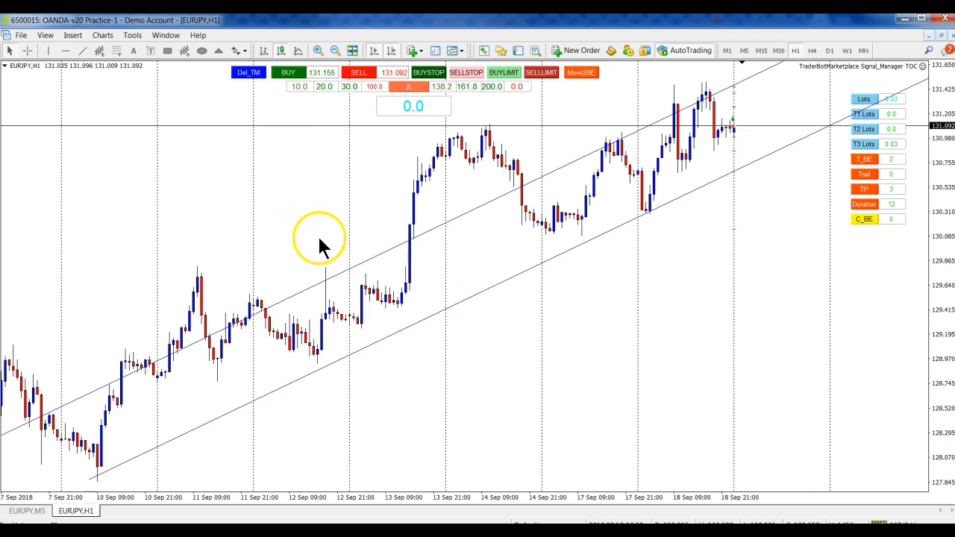
{"action": "mouse_move", "coordinate": [60, 359]}
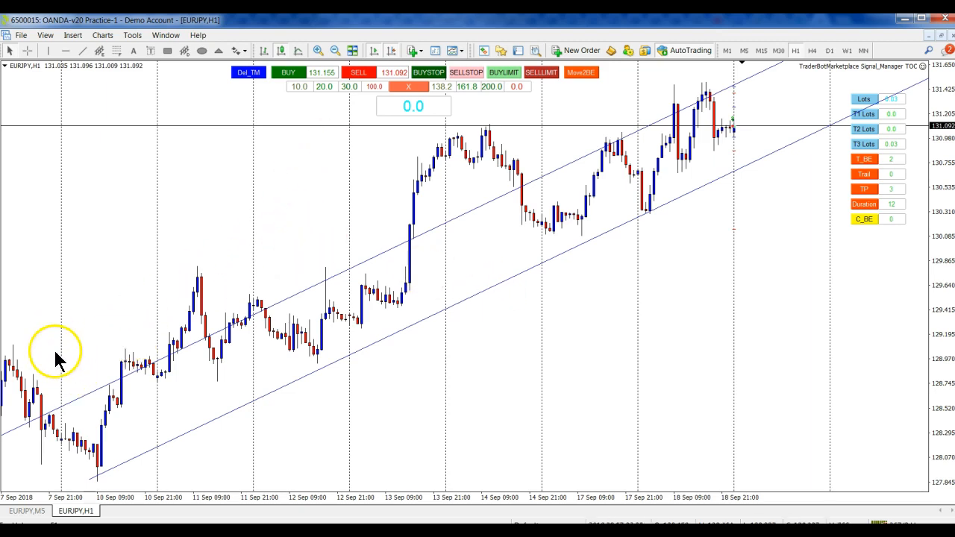